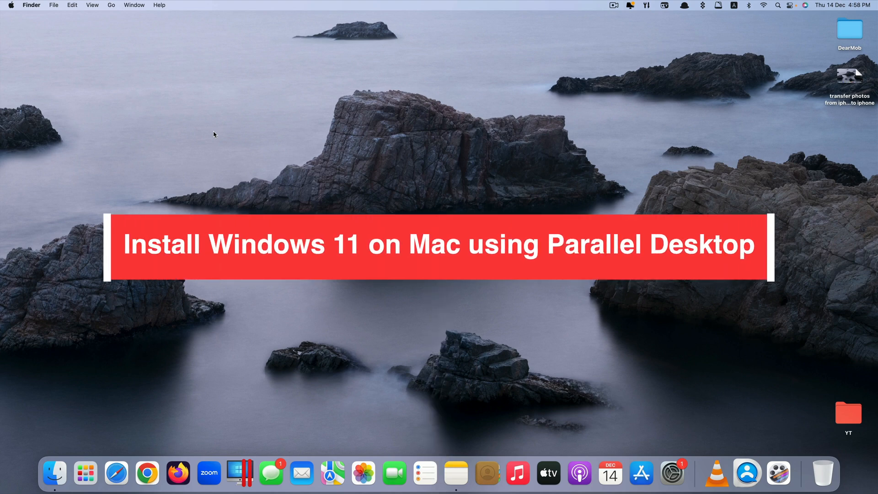
mouse_move(304, 305)
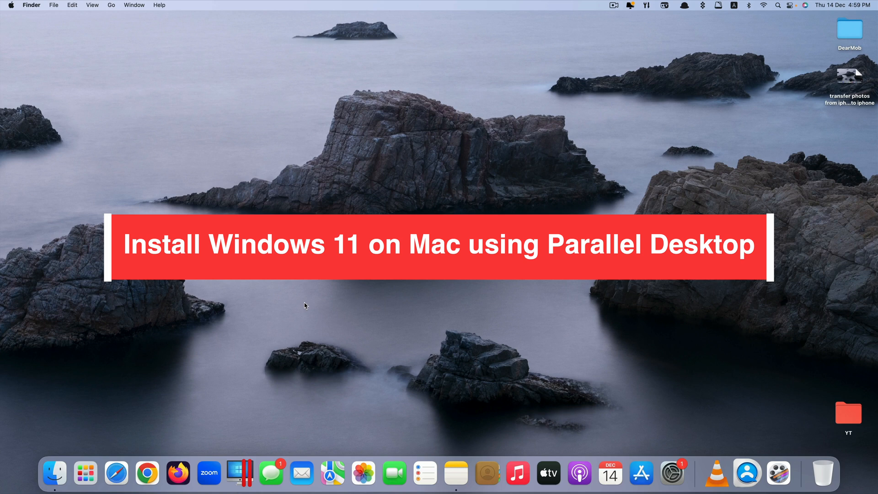
- Launch Parallels Desktop from the Dock and bring up the Installation Assistant's Create New screen
click(238, 474)
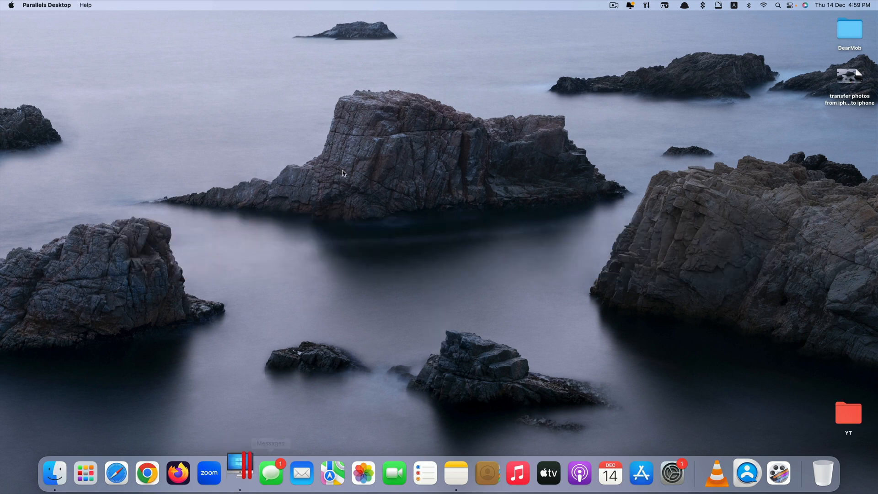
click(237, 473)
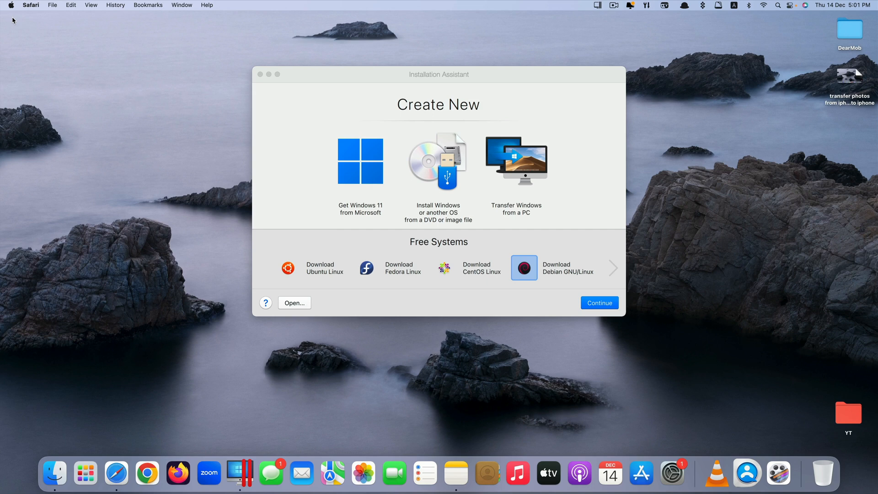
mouse_move(378, 245)
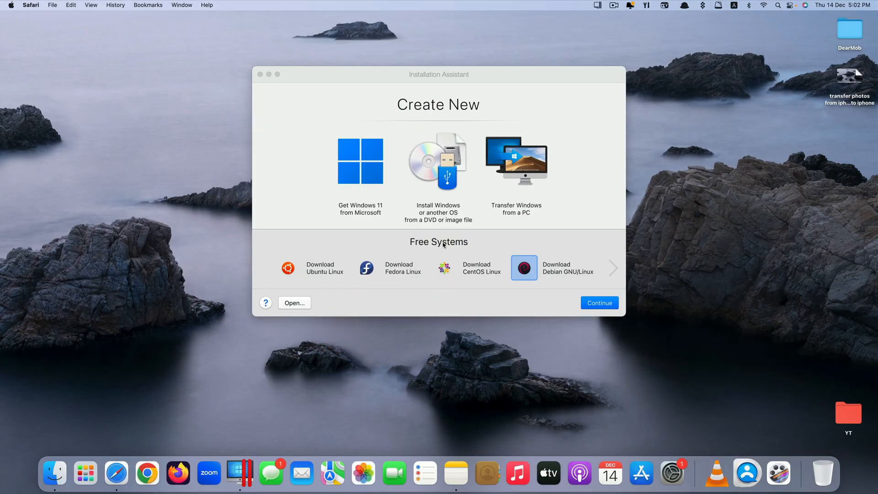
mouse_move(377, 198)
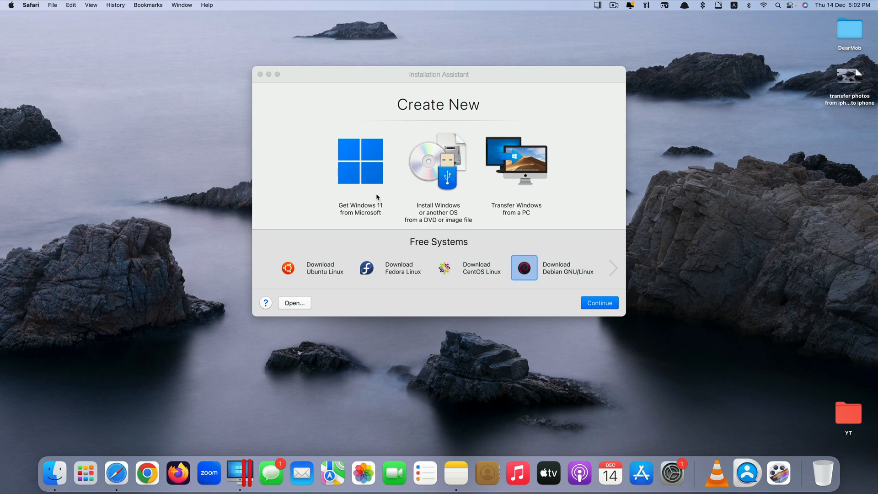
mouse_move(519, 187)
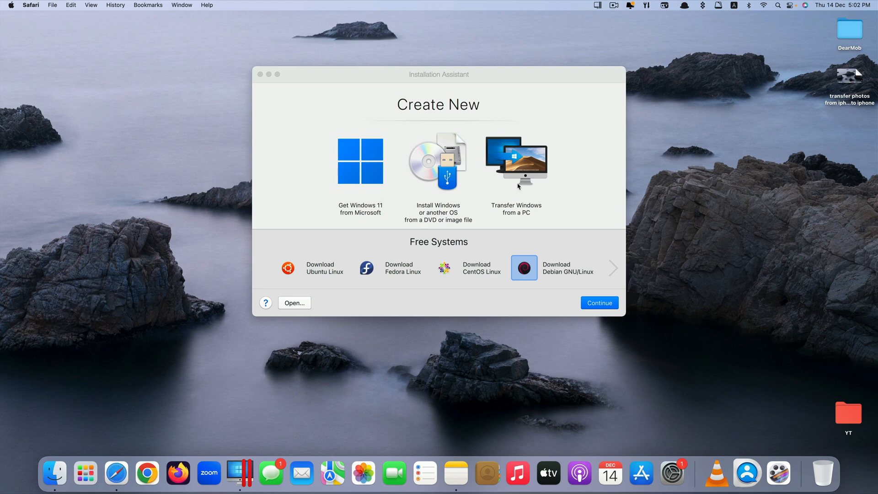
mouse_move(457, 194)
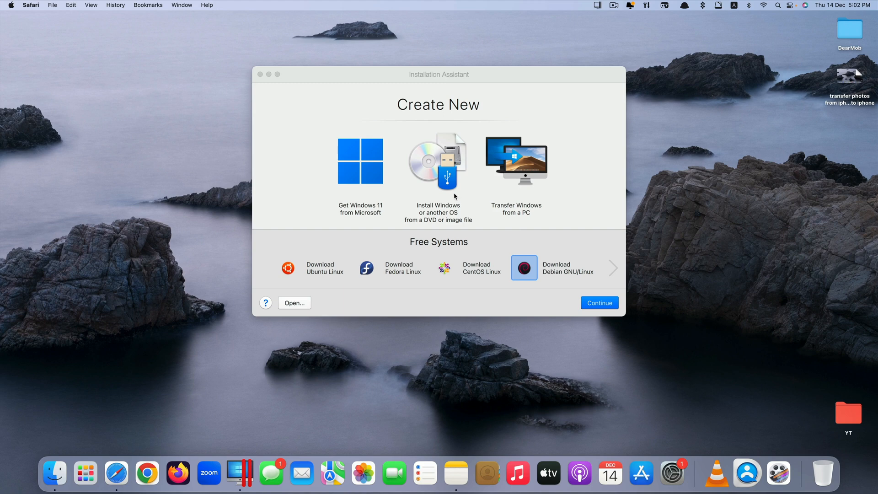
mouse_move(509, 183)
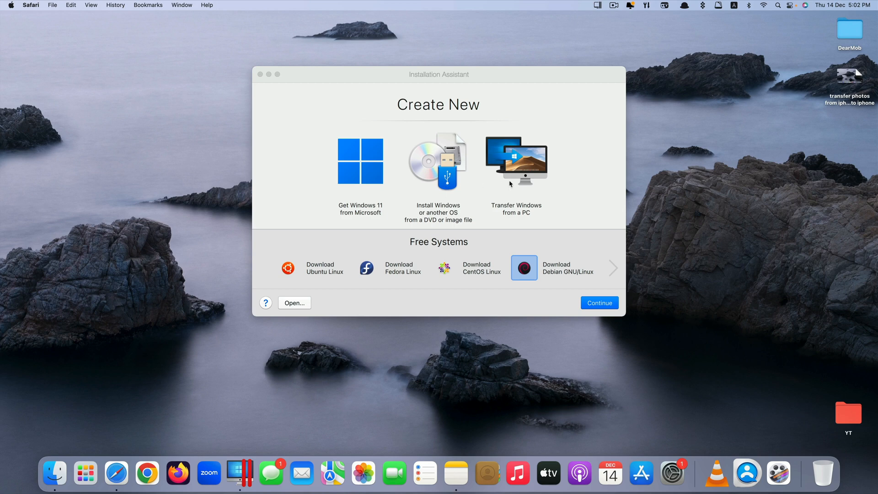
mouse_move(529, 180)
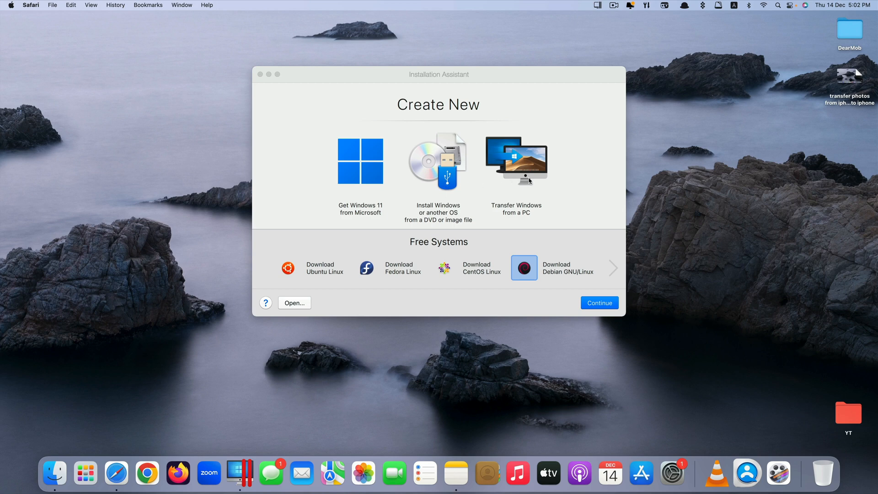
mouse_move(384, 272)
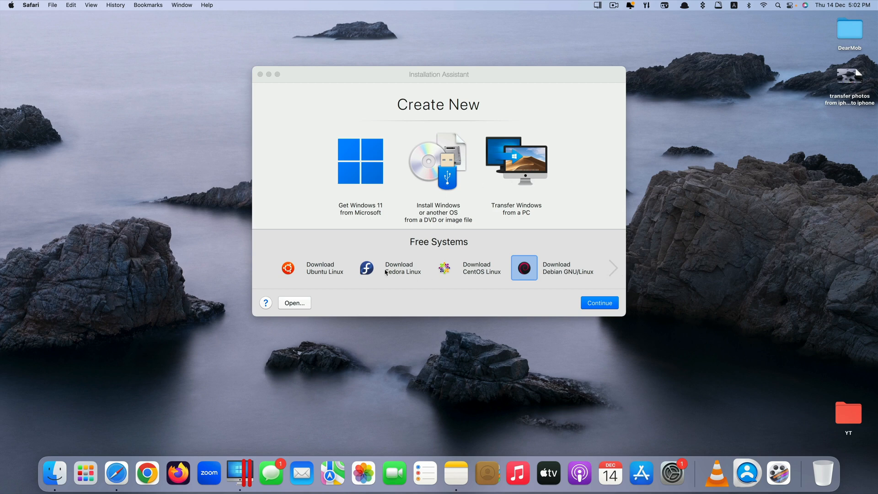
mouse_move(614, 276)
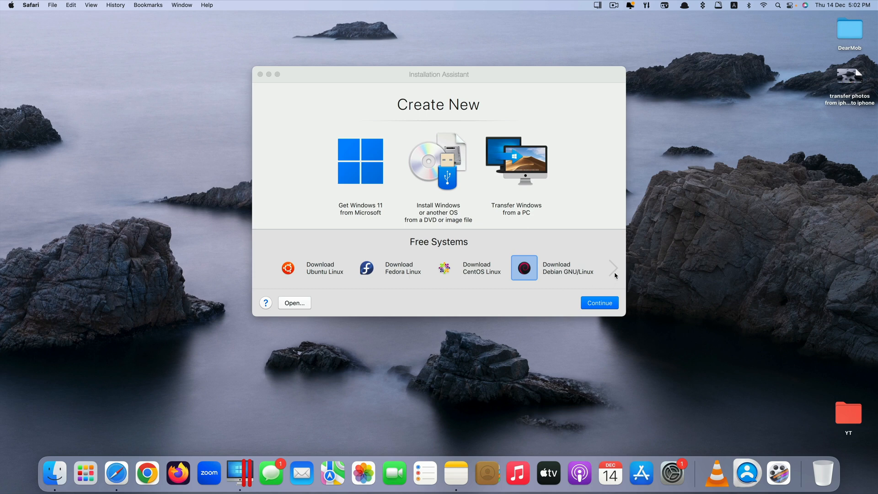
click(613, 269)
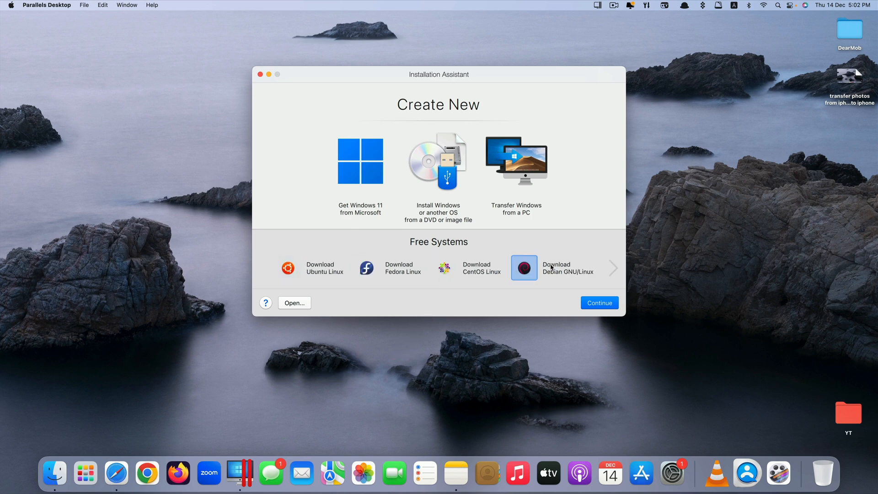
mouse_move(331, 302)
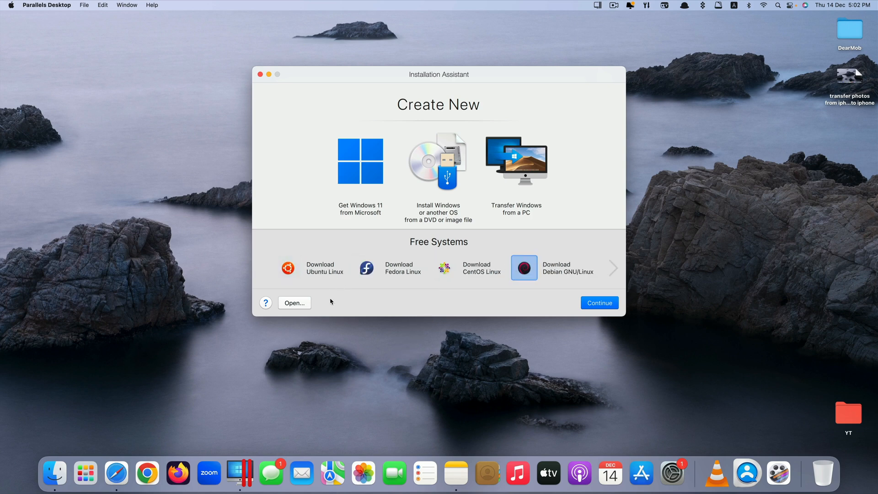
mouse_move(359, 292)
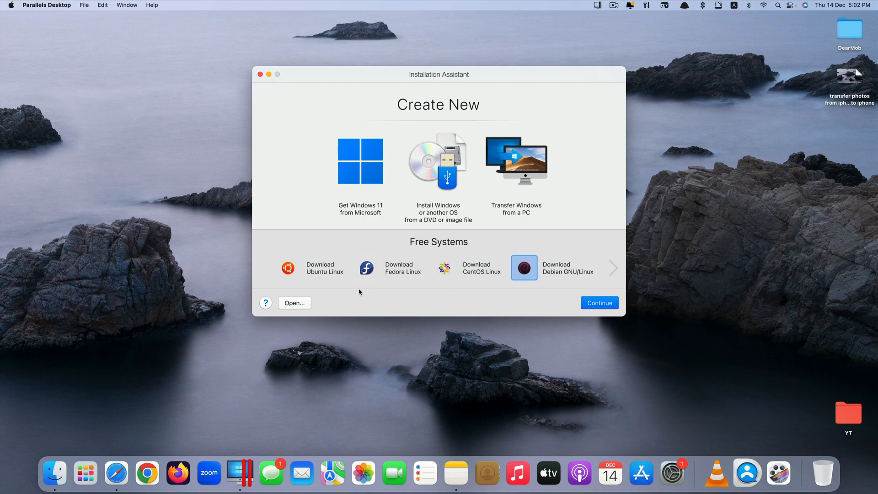
mouse_move(400, 191)
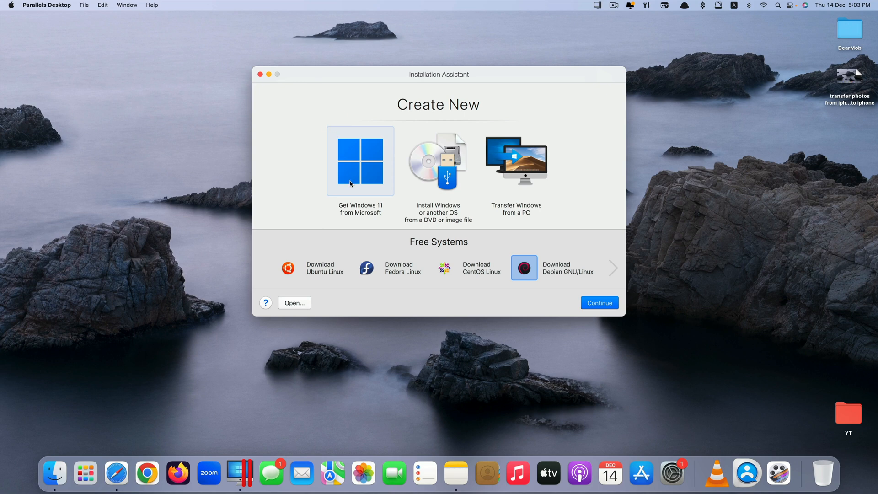
mouse_move(353, 170)
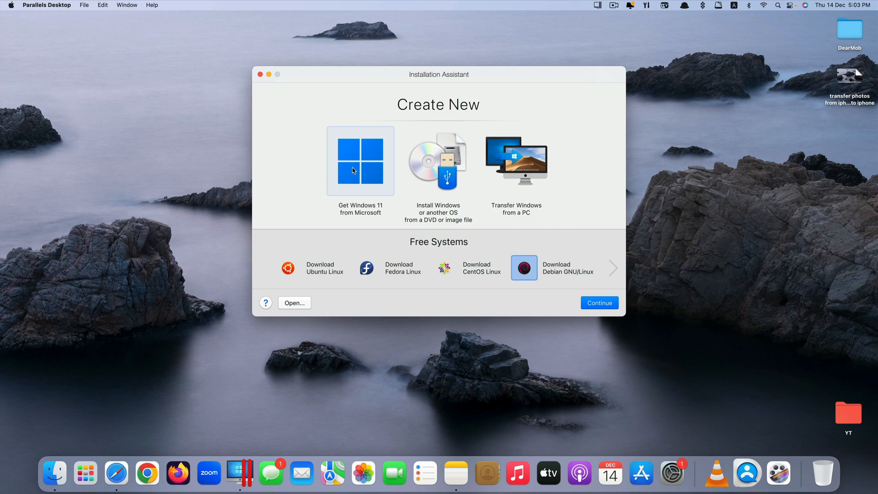
- Start the Windows 11 download with Install Windows, then cancel it and confirm Yes
click(600, 302)
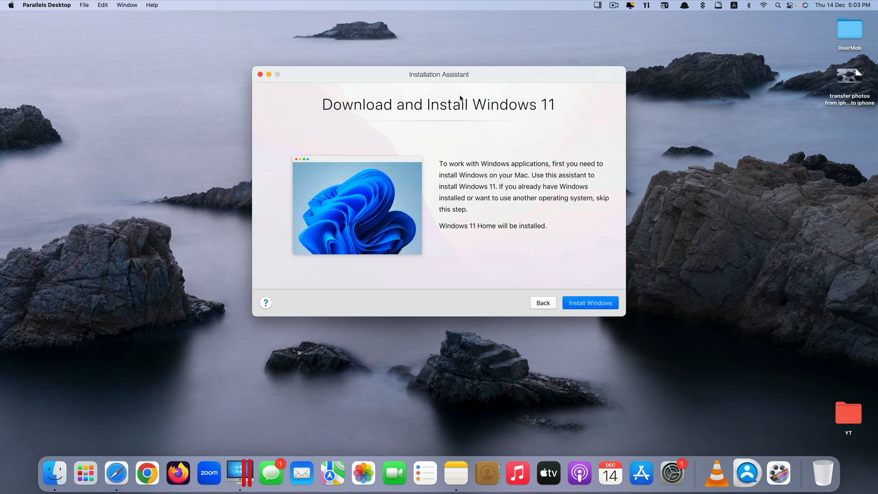
click(590, 303)
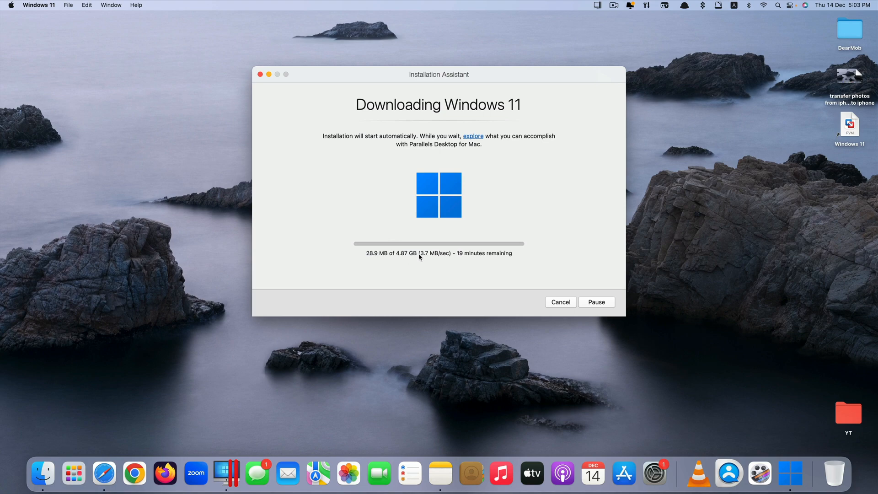
click(560, 301)
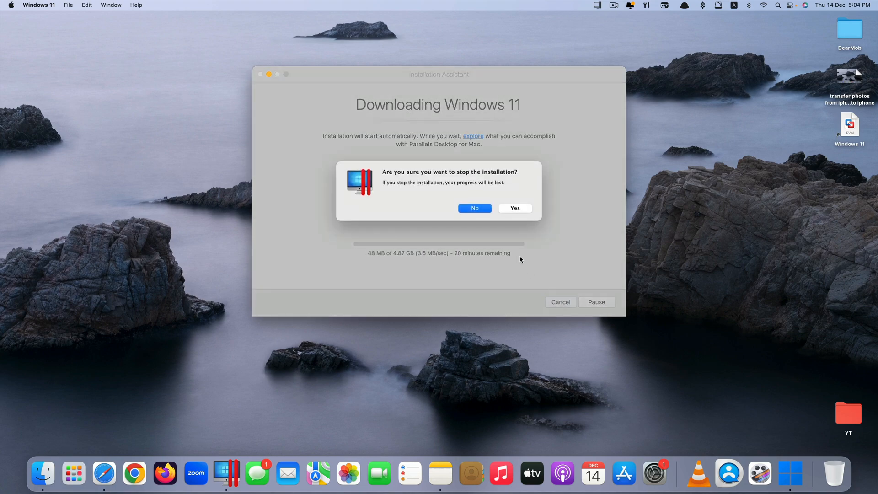
click(515, 208)
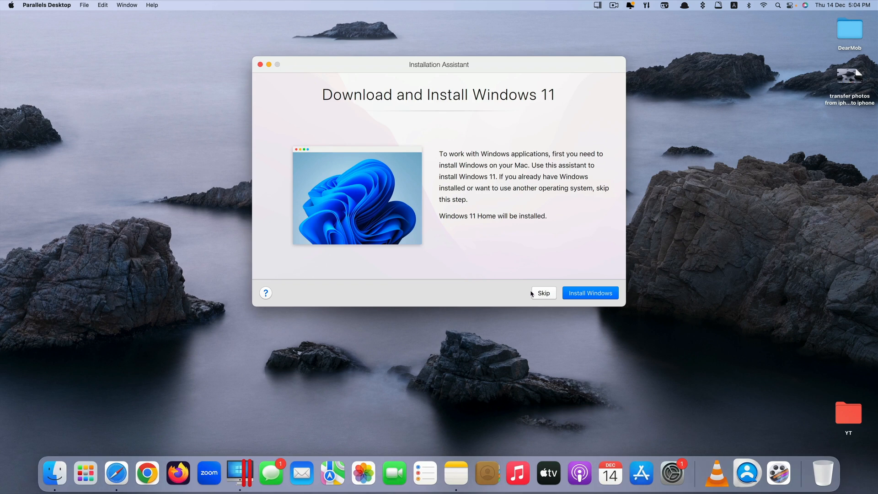
- Choose installing from a DVD or image file and select the found Win11_23H2 ISO
click(543, 293)
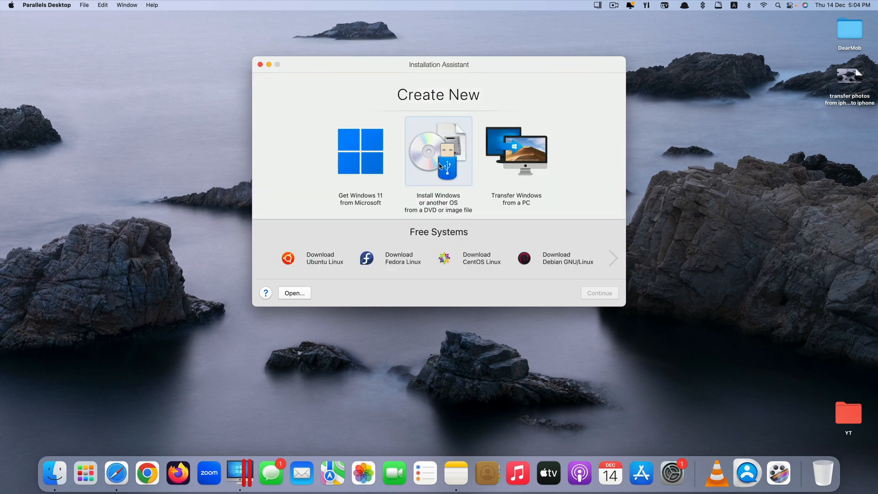
mouse_move(433, 144)
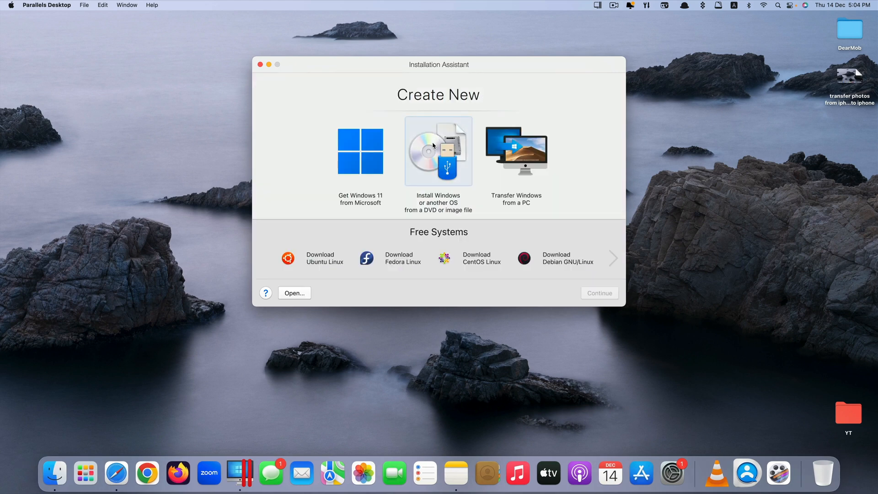
mouse_move(403, 217)
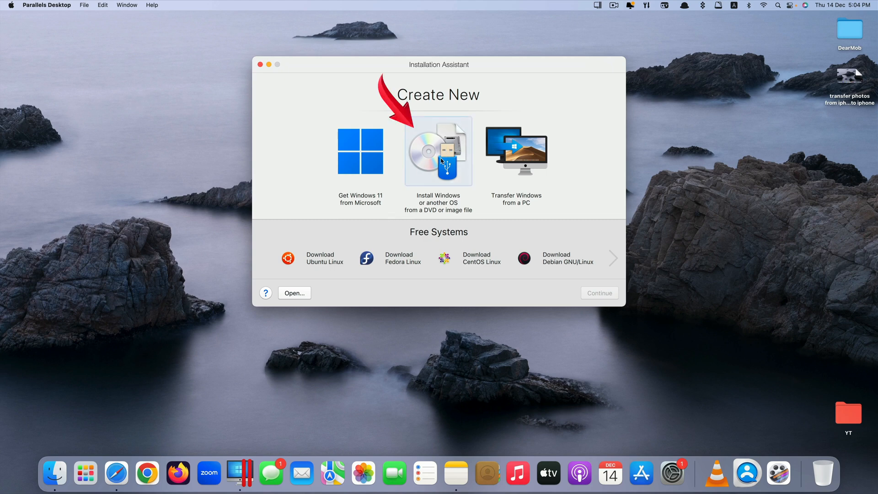
mouse_move(435, 155)
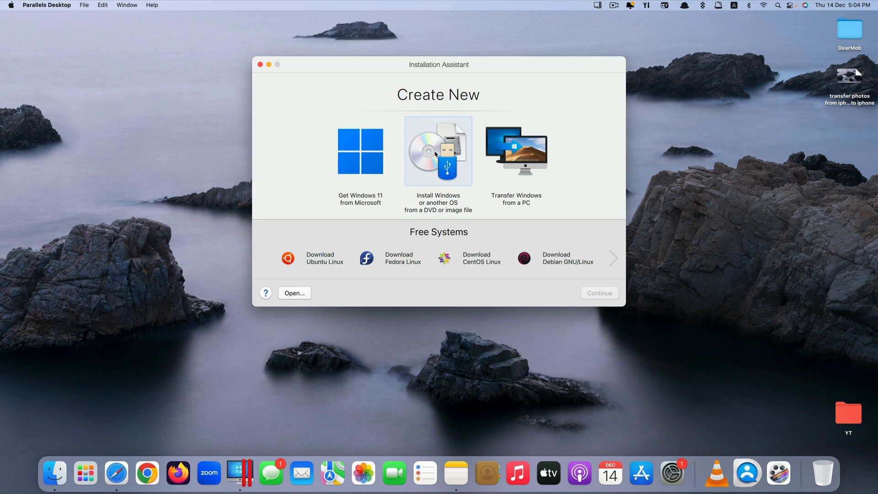
click(438, 151)
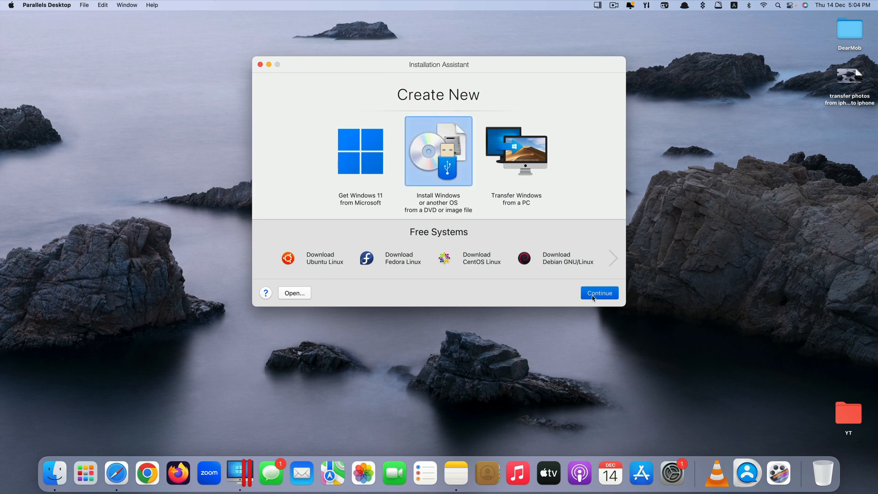
click(599, 292)
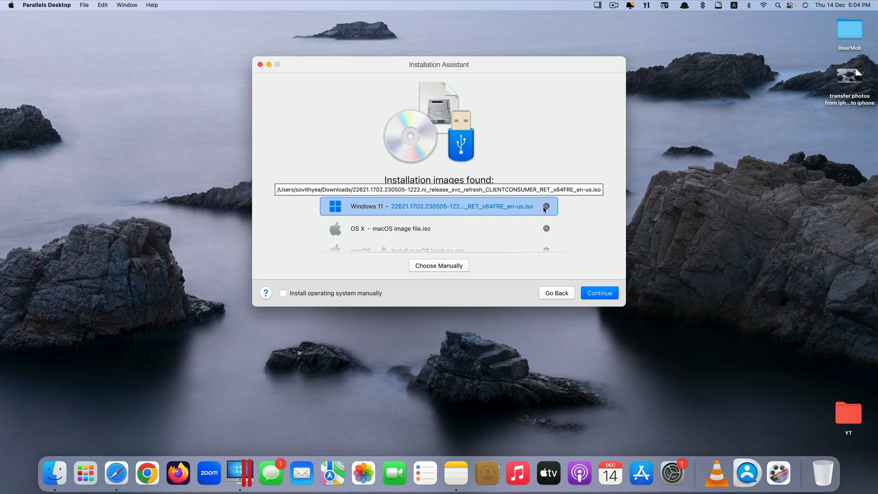
mouse_move(463, 204)
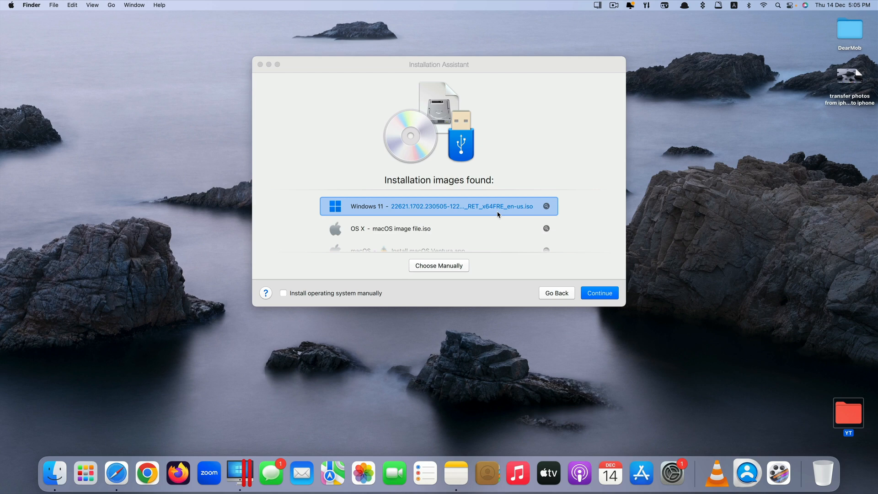
mouse_move(445, 217)
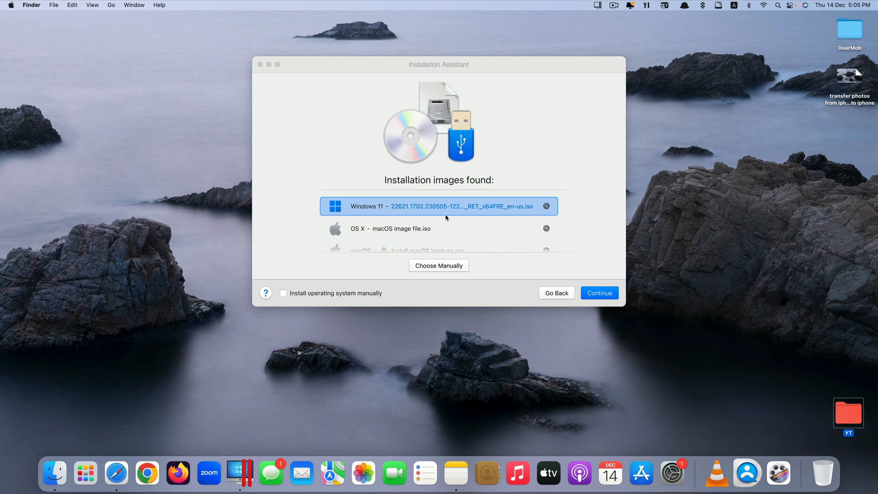
scroll(down, 3)
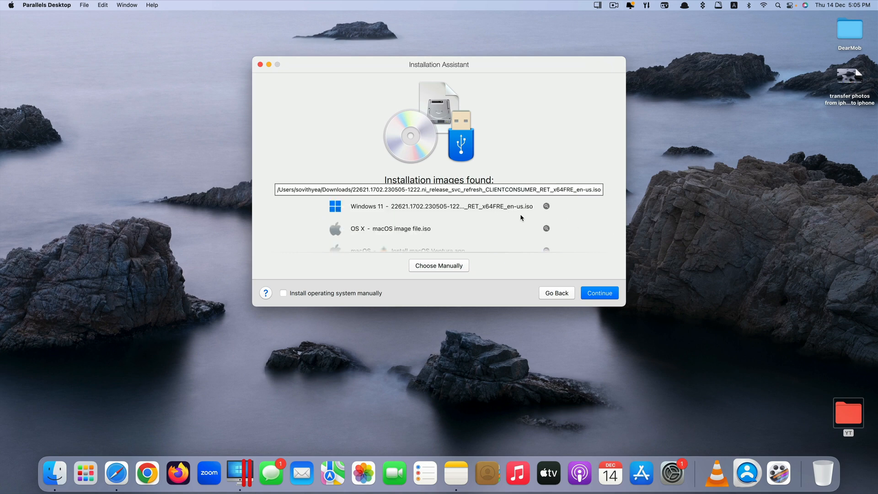
scroll(down, 3)
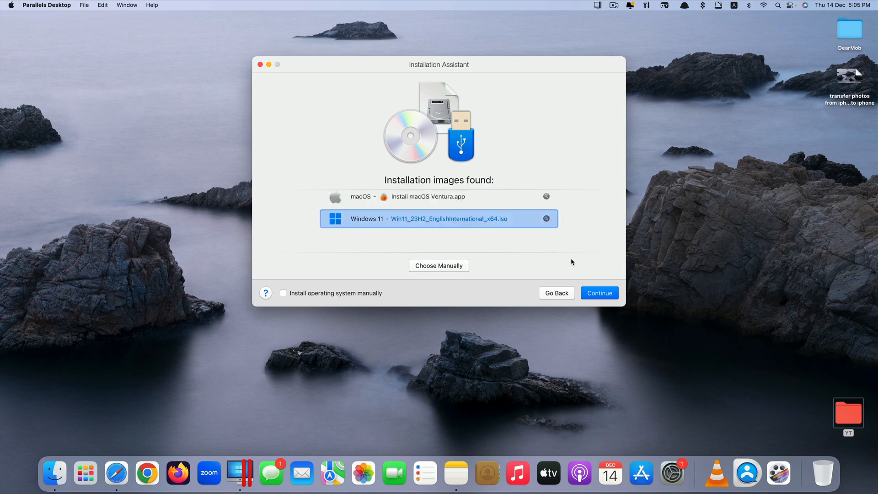
- Skip the Windows license key and select Windows 11 Pro as the edition
click(600, 292)
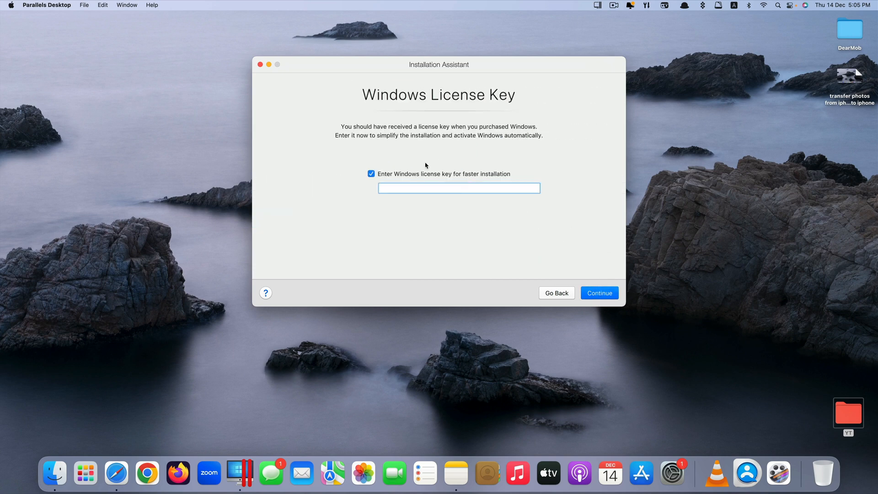
click(458, 188)
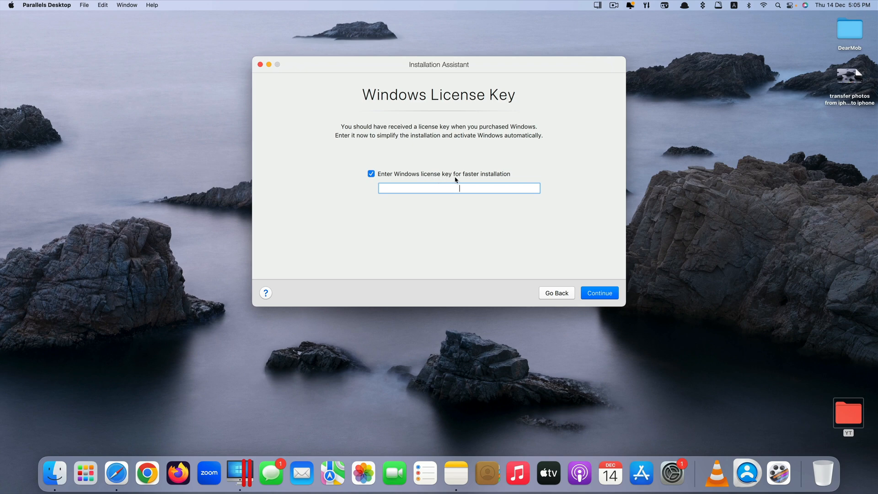
mouse_move(483, 179)
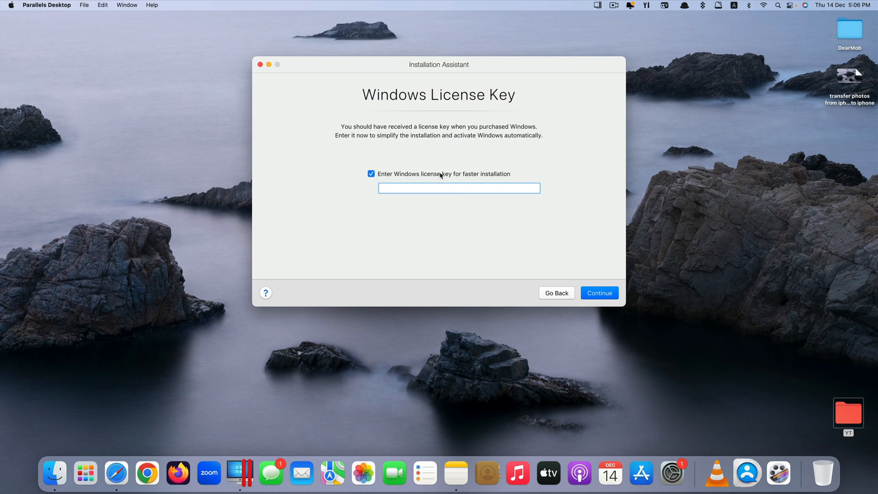
click(371, 174)
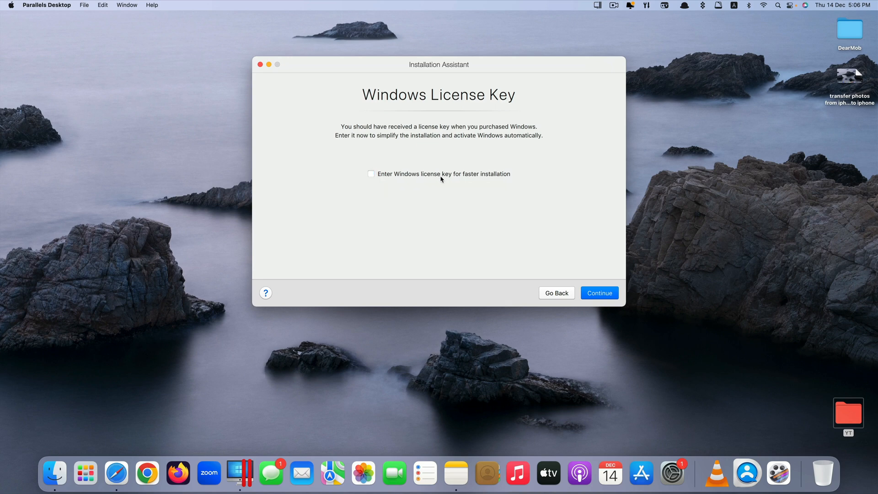
mouse_move(461, 185)
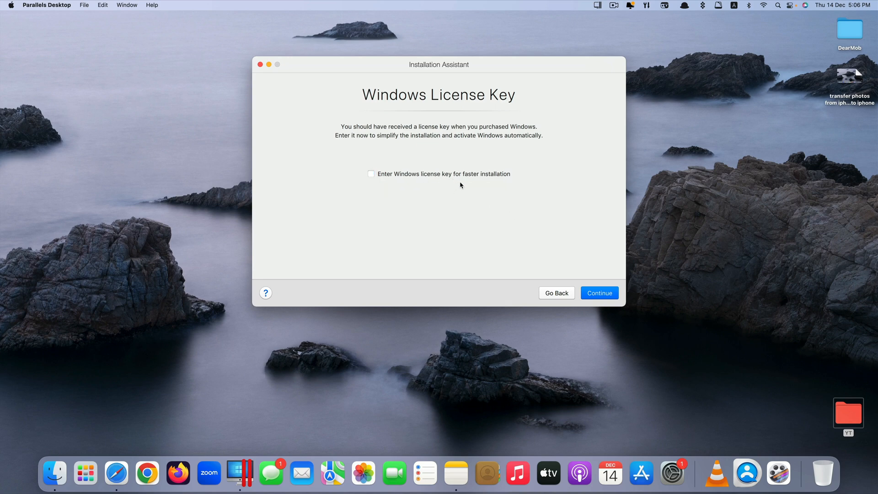
mouse_move(493, 196)
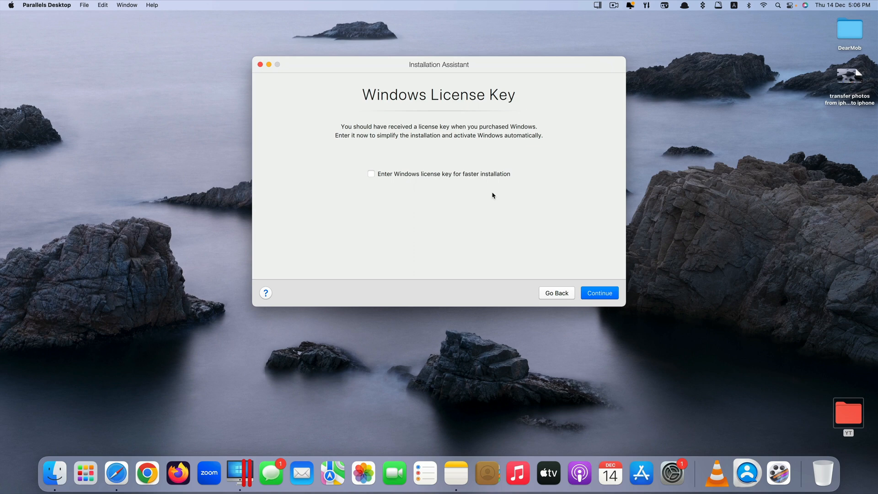
mouse_move(430, 188)
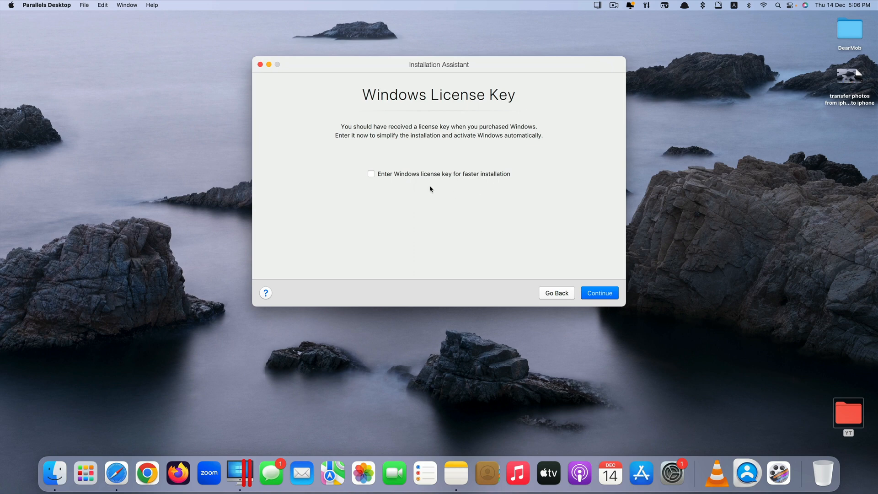
mouse_move(621, 275)
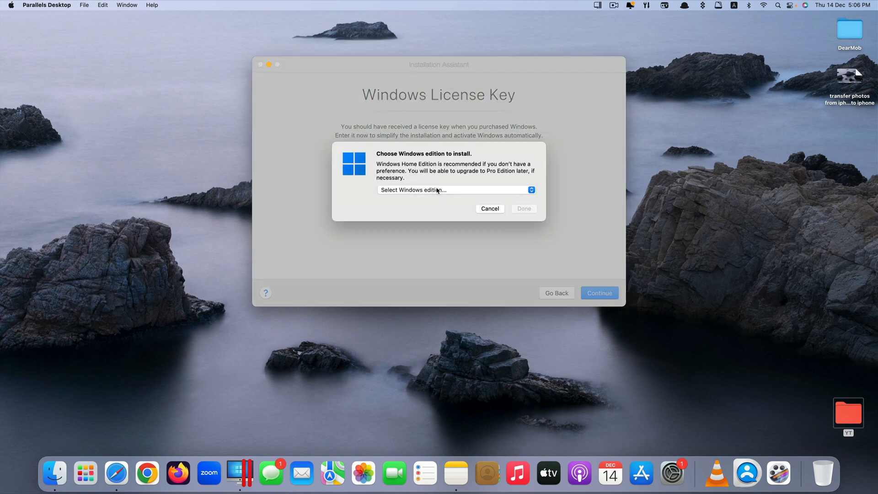
click(455, 190)
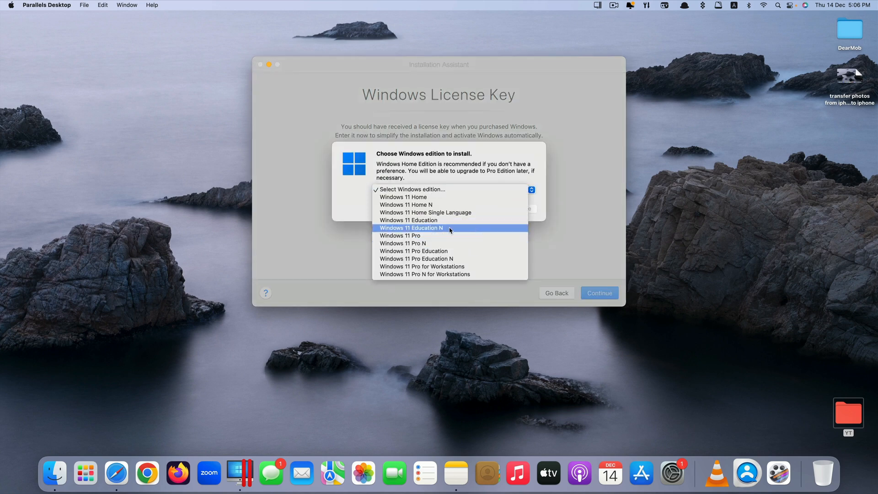
mouse_move(425, 189)
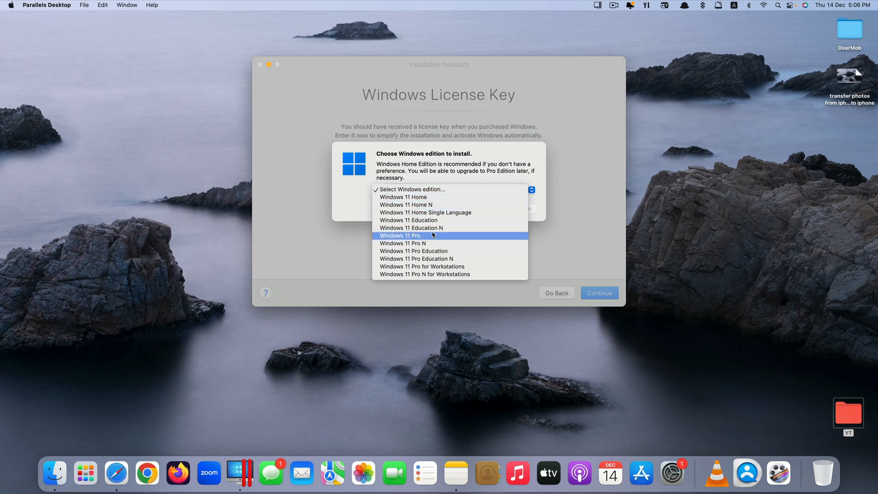
mouse_move(440, 243)
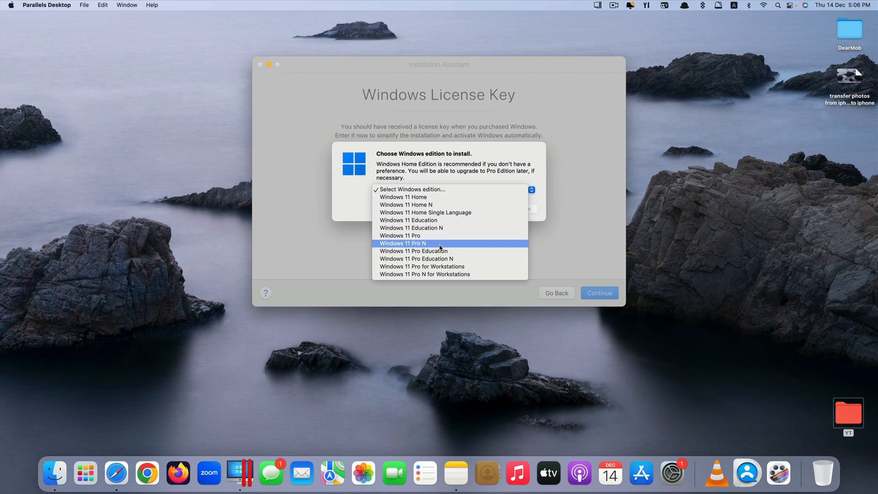
click(400, 235)
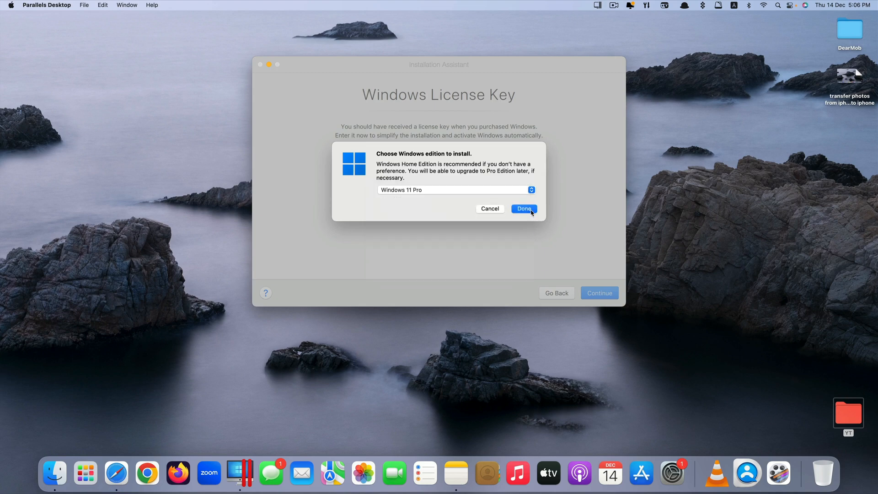
- Choose Productivity, disable the Mac desktop alias, enable pre-install customisation, and create the VM
click(524, 209)
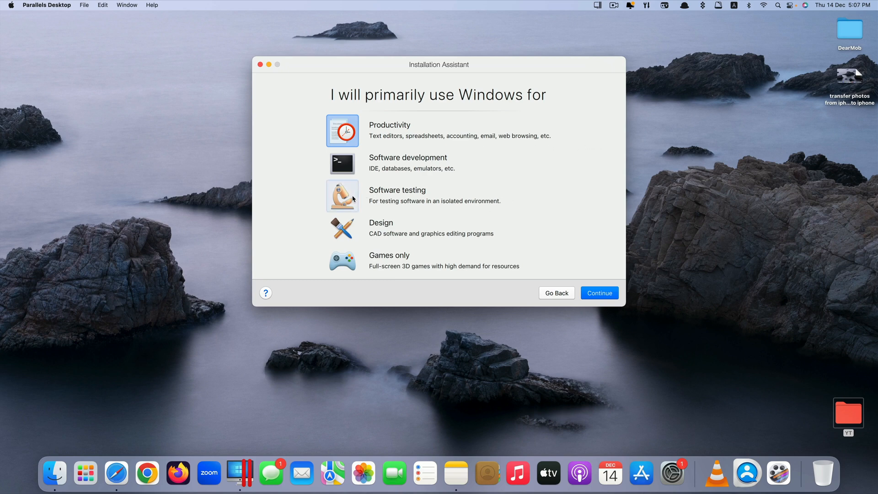
click(600, 292)
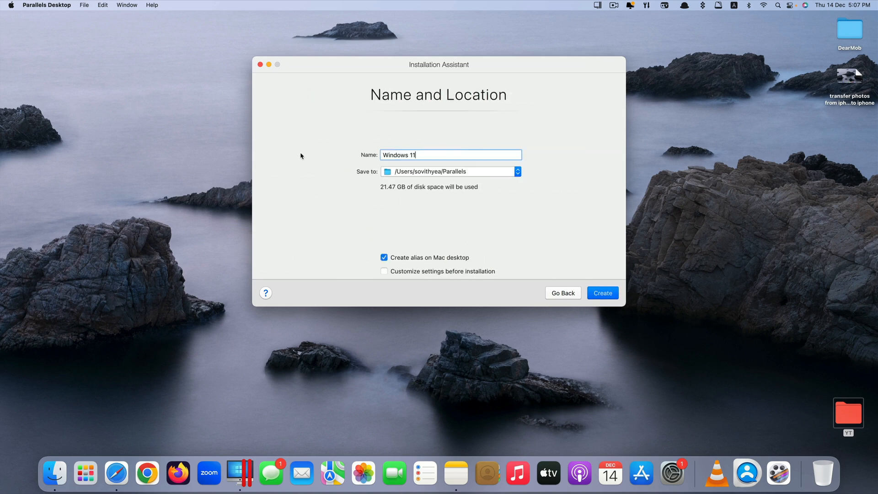
mouse_move(503, 188)
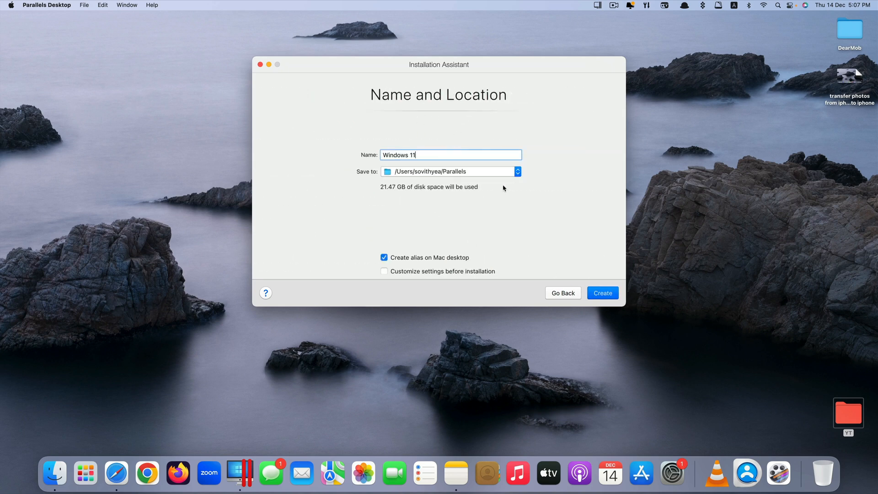
mouse_move(462, 305)
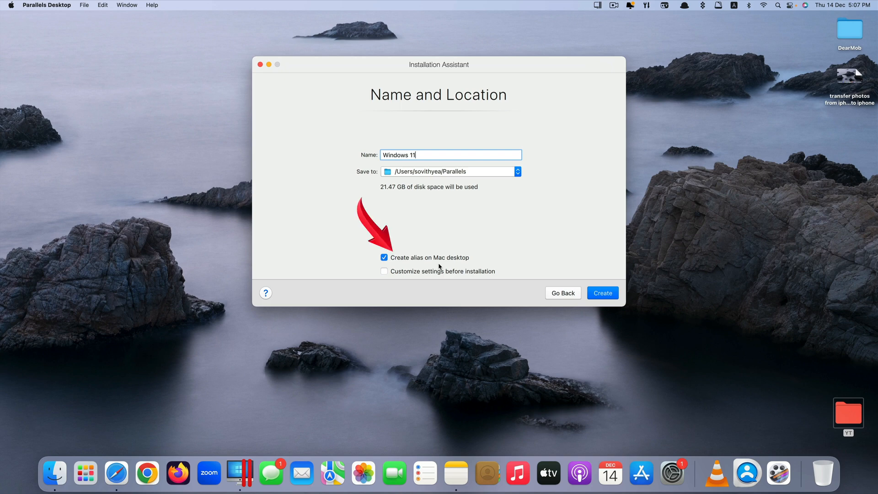
click(384, 258)
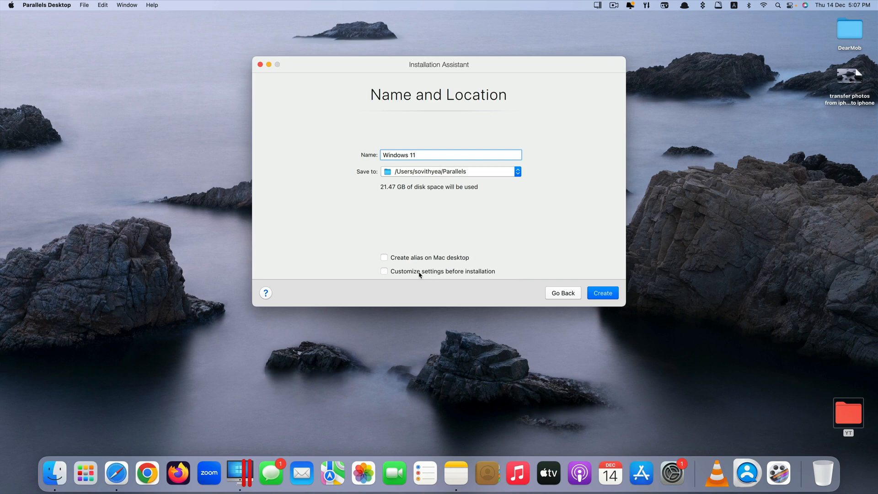
click(383, 271)
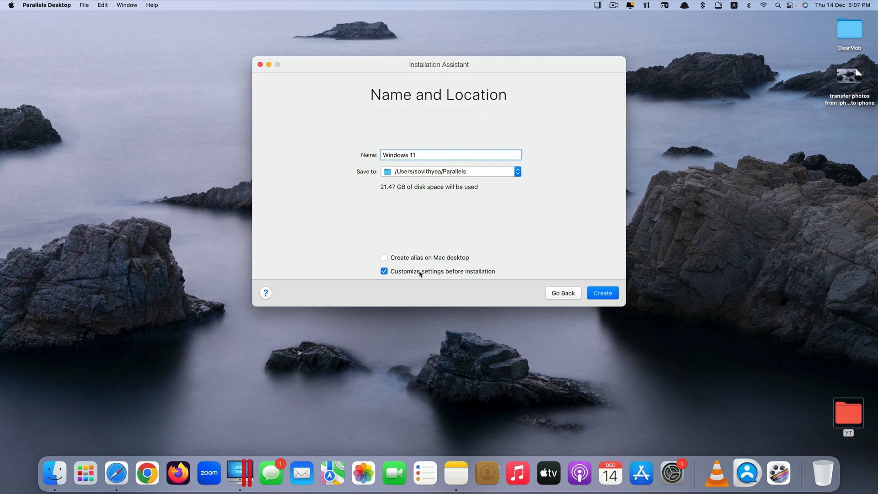
click(602, 293)
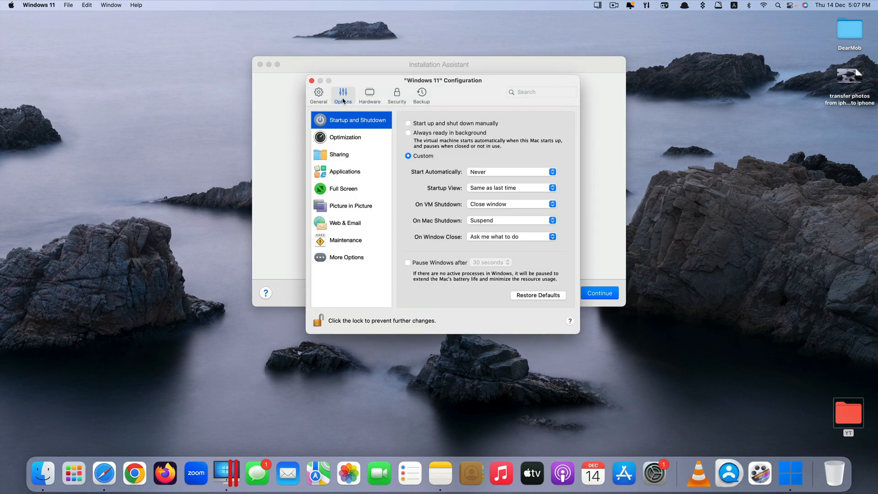
- Set graphics to 'Best for Retina display' and memory to 16 GB, then close the configuration window
click(370, 93)
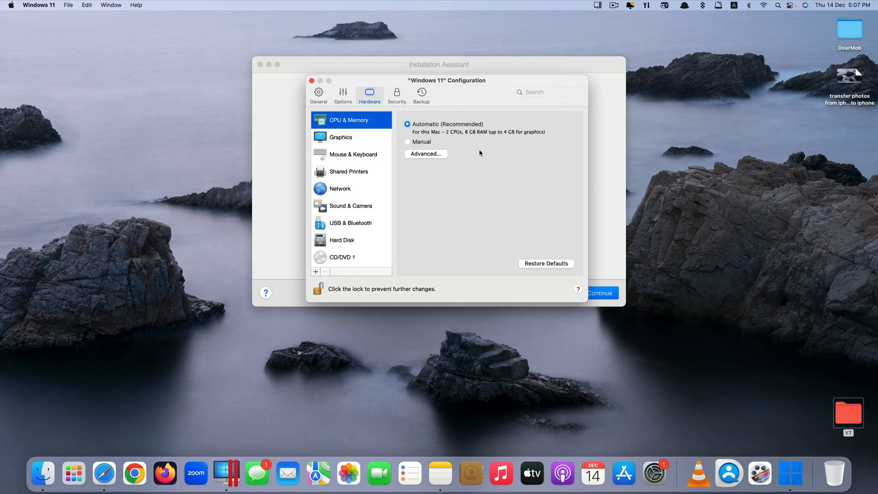
click(341, 137)
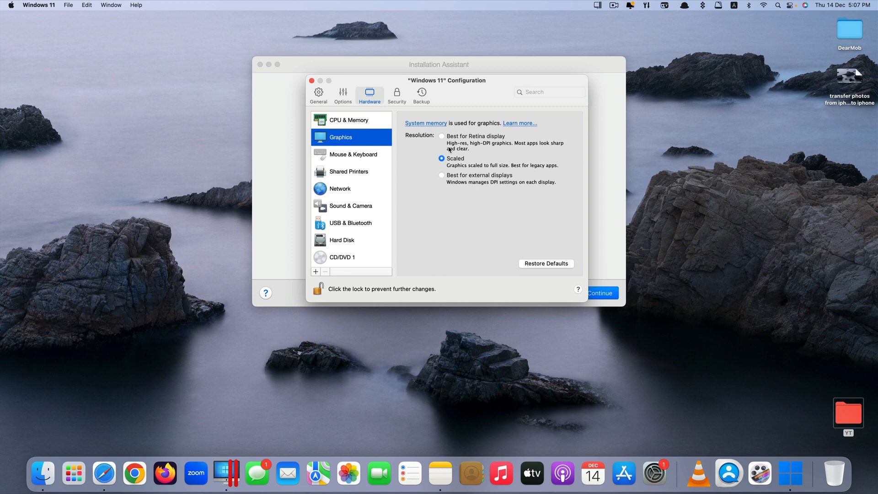
click(441, 136)
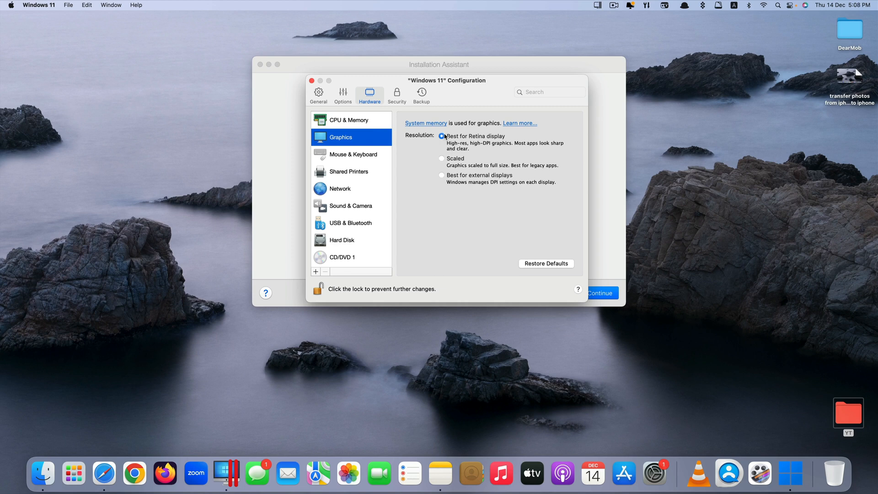
click(349, 119)
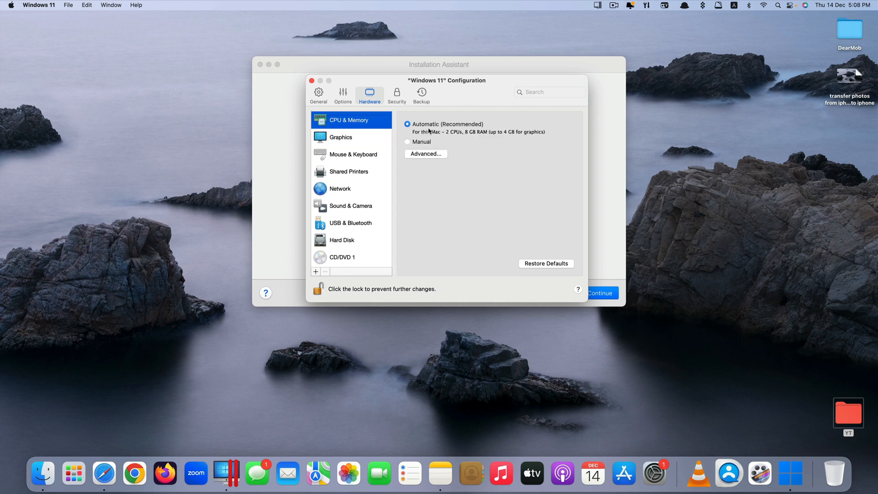
mouse_move(461, 142)
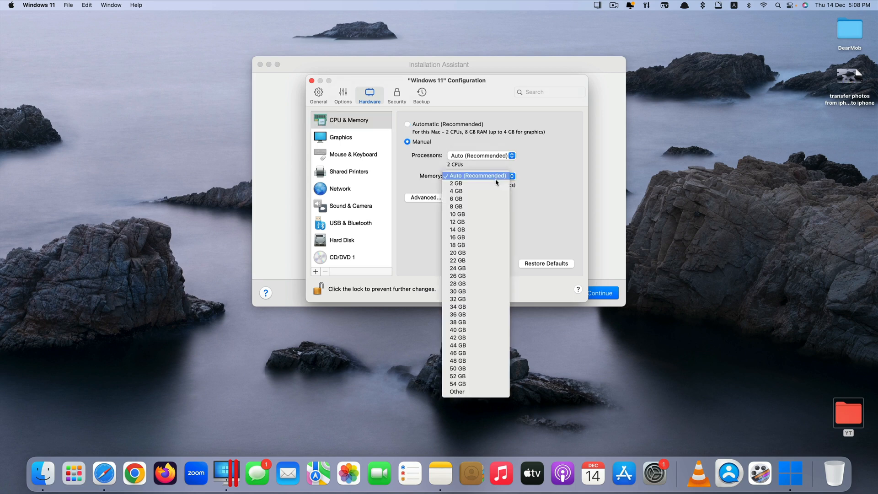
click(457, 237)
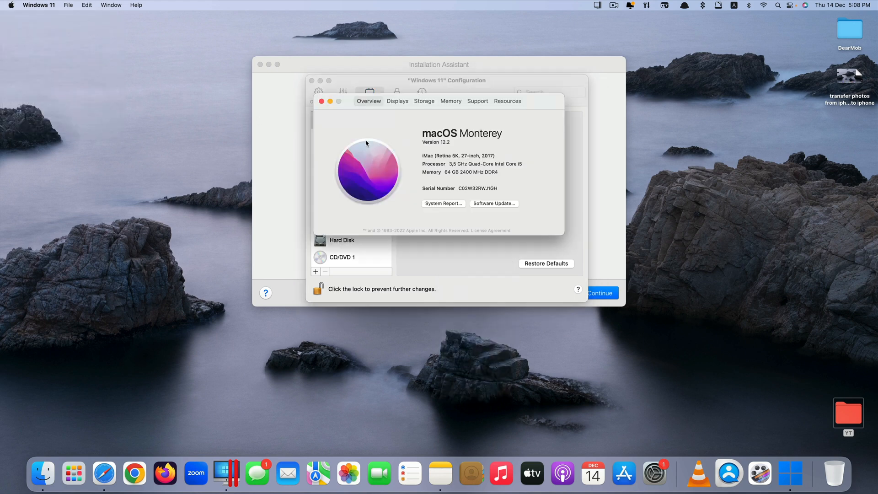
click(451, 101)
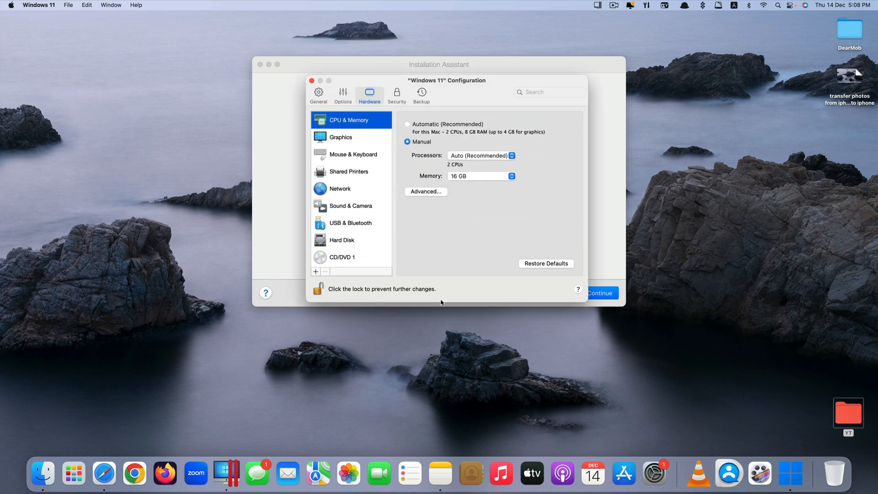
click(340, 188)
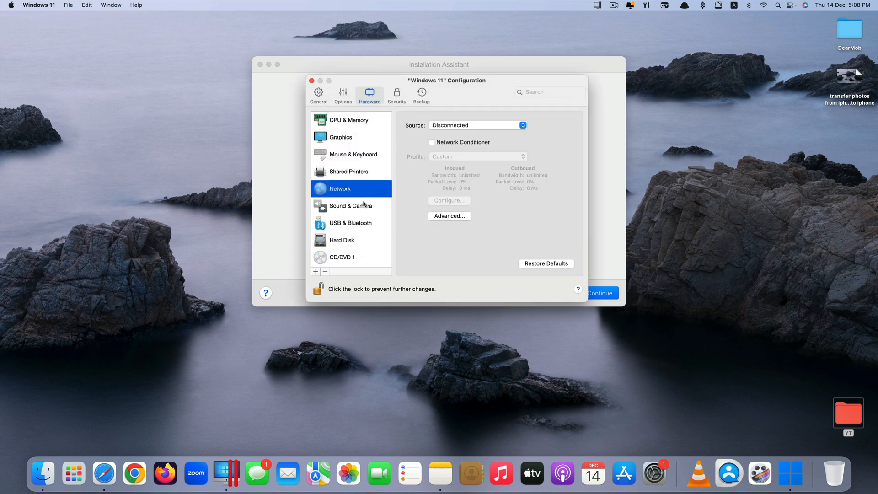
click(397, 94)
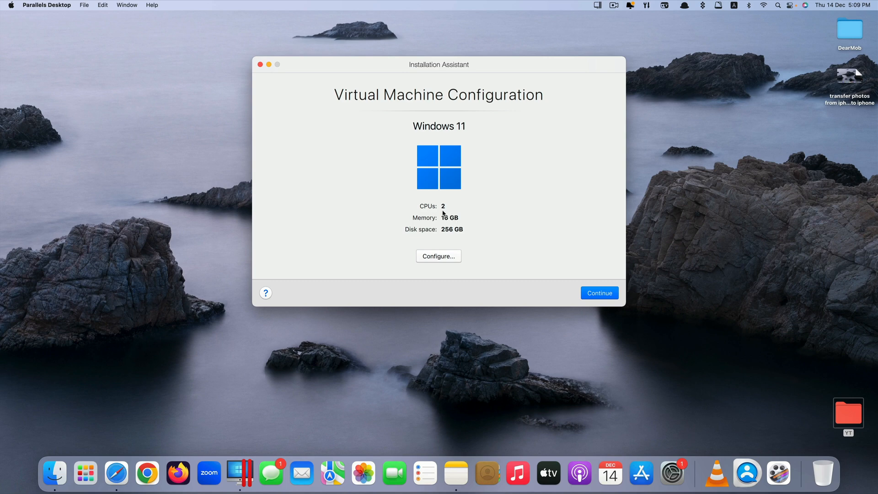
mouse_move(452, 211)
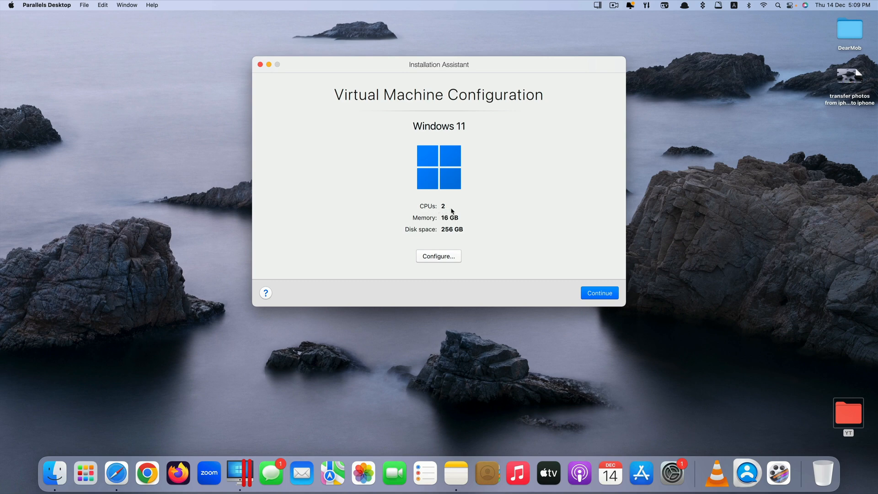
mouse_move(444, 236)
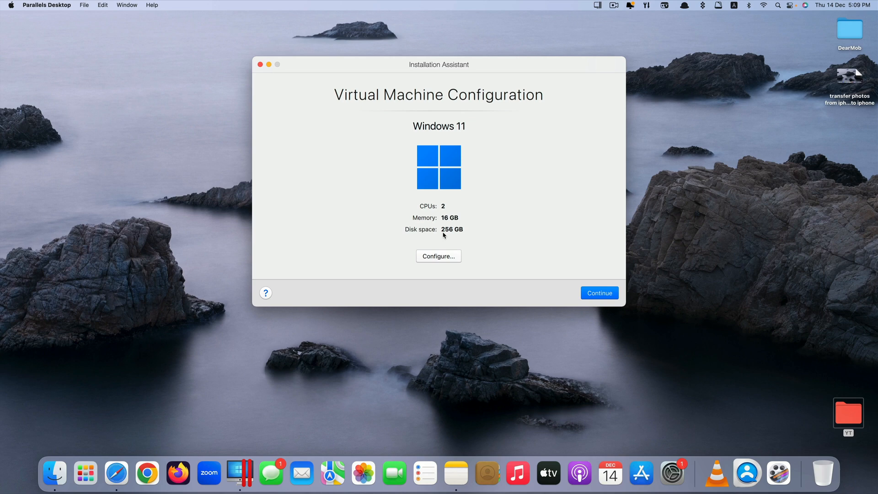
mouse_move(504, 247)
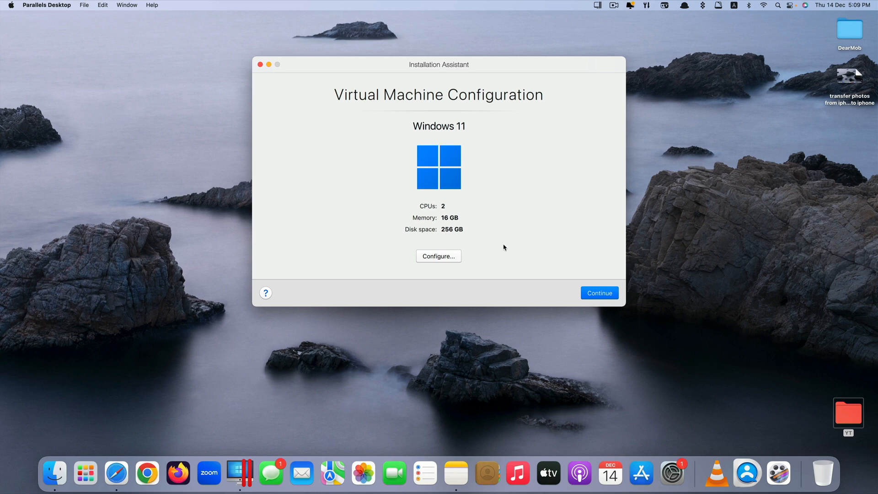
- Continue with the 2 CPU, 16 GB, 256 GB configuration to begin Windows Setup
click(600, 293)
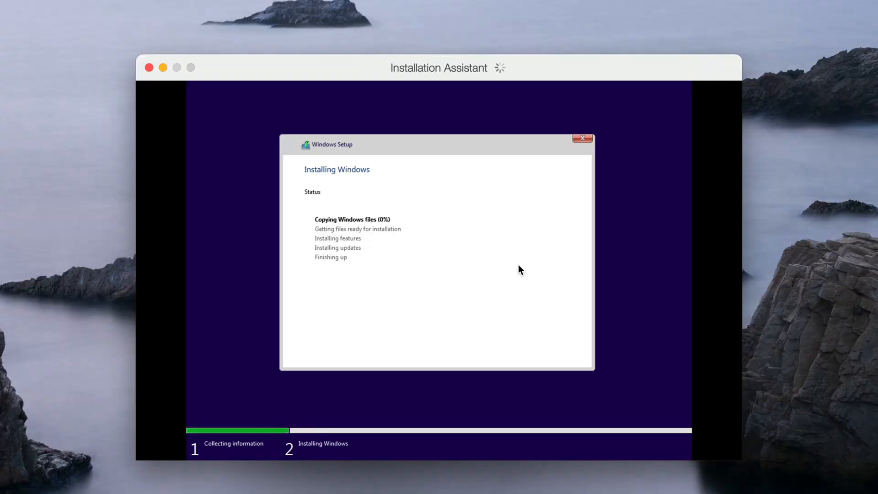
mouse_move(174, 68)
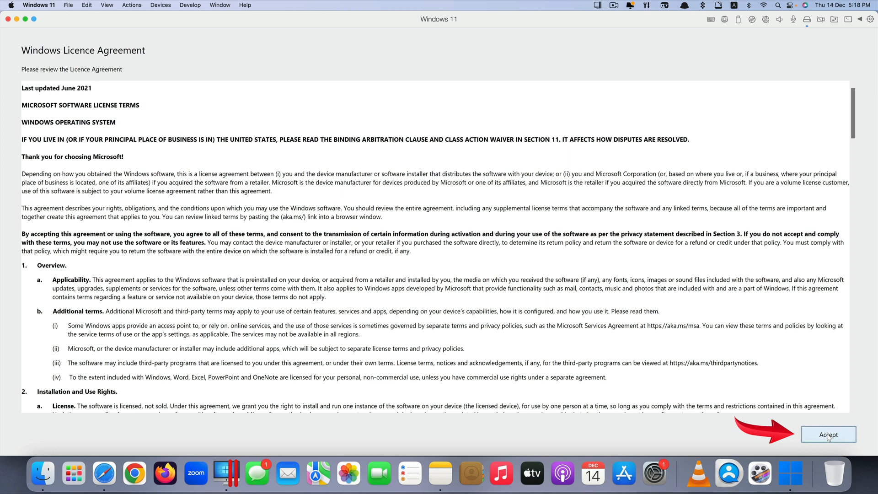
- Accept the Windows licence agreement and dismiss the network menu on the new desktop
click(828, 434)
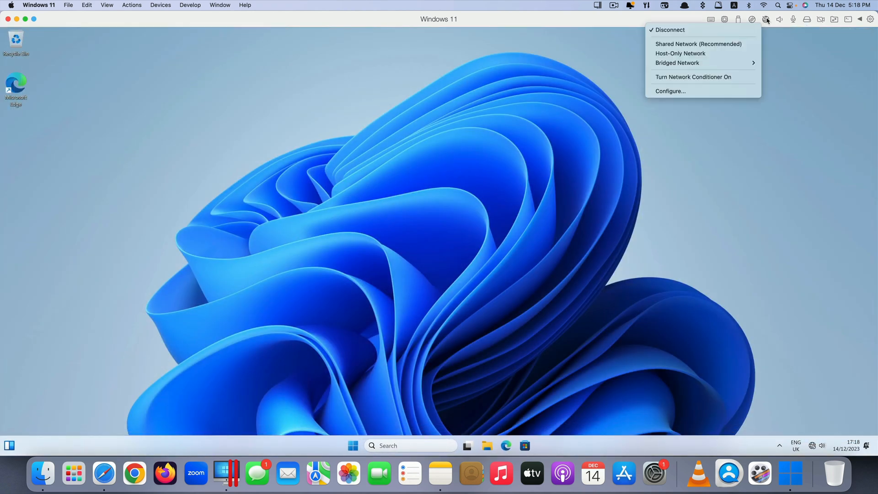
click(765, 19)
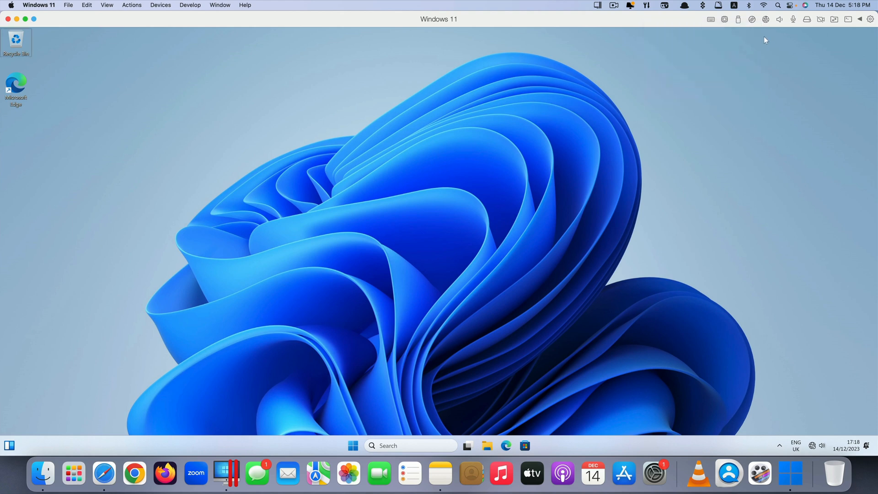
mouse_move(530, 177)
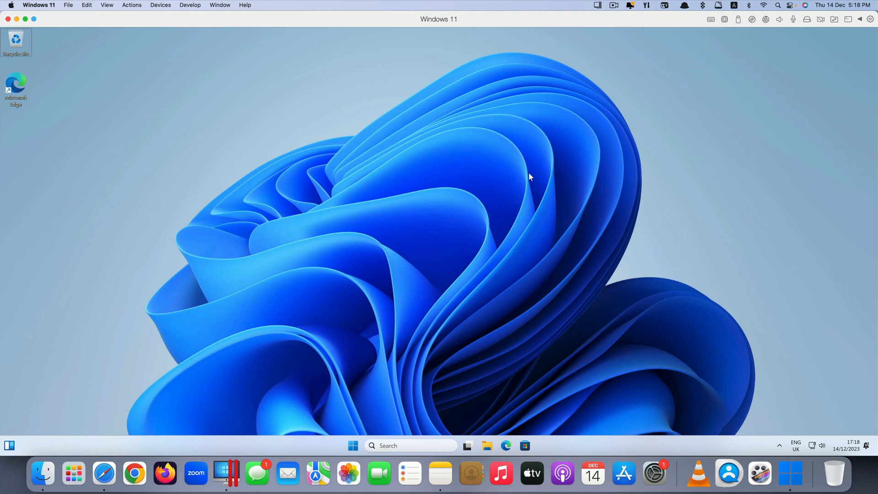
mouse_move(289, 105)
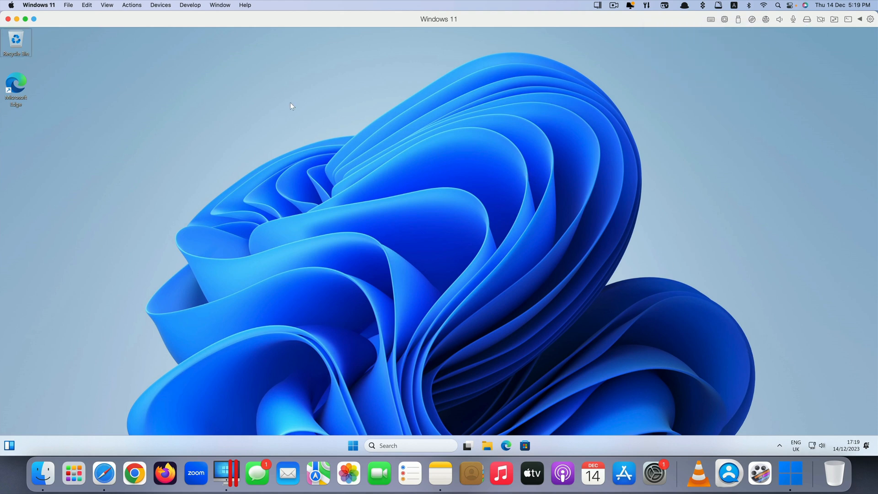
click(39, 5)
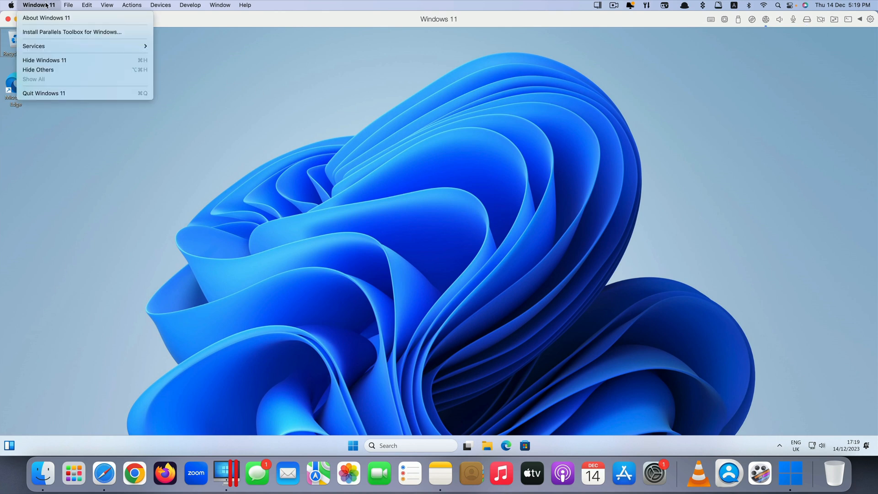
mouse_move(63, 34)
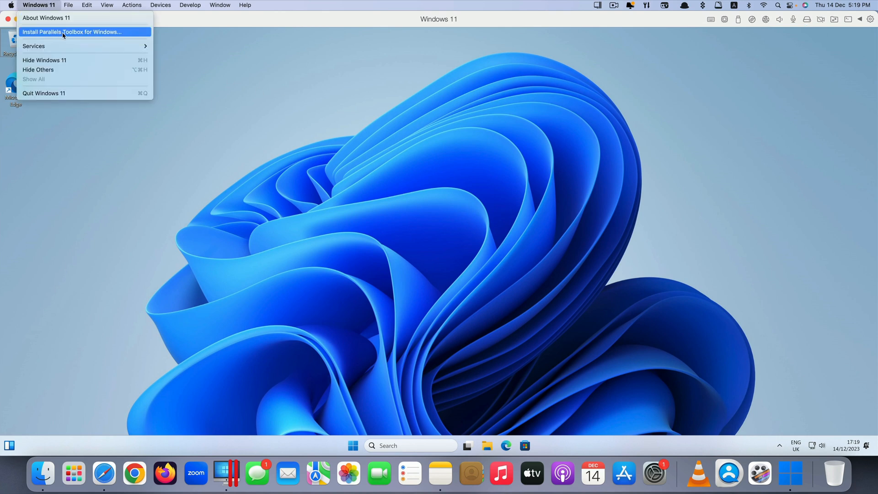
- Install Parallels Toolbox for Windows from the Windows 11 menu and let setup finish
click(69, 32)
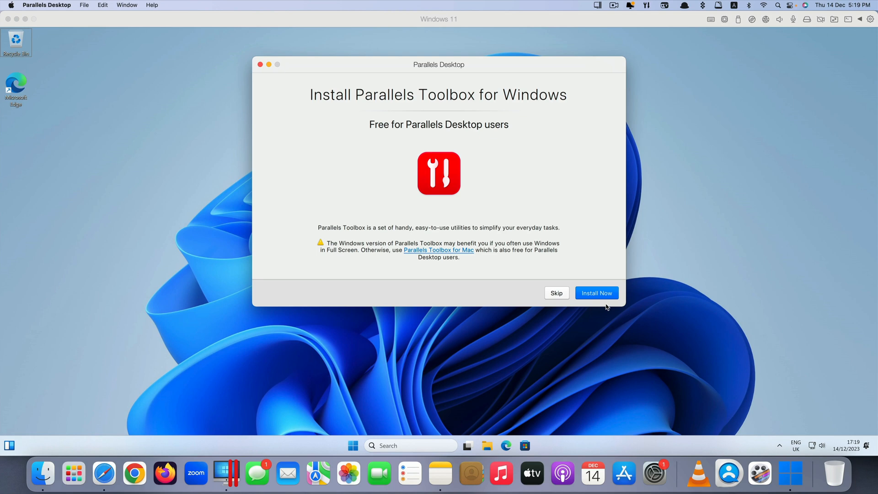
click(596, 292)
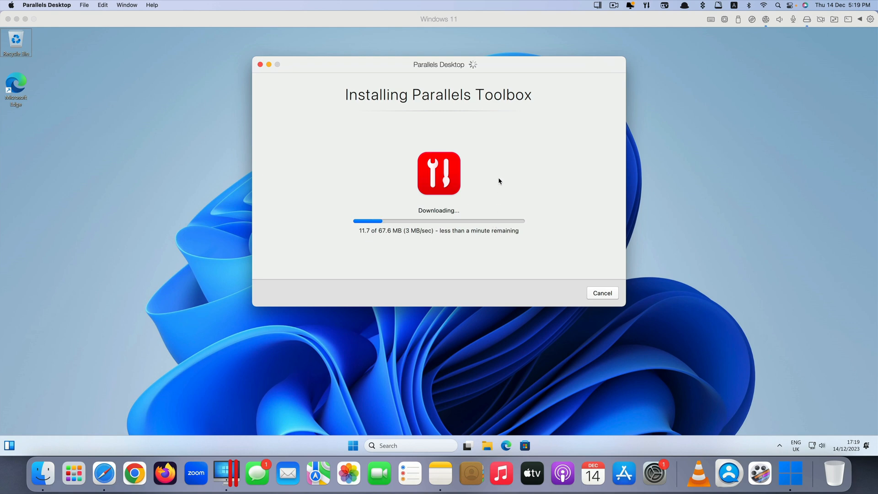
mouse_move(492, 139)
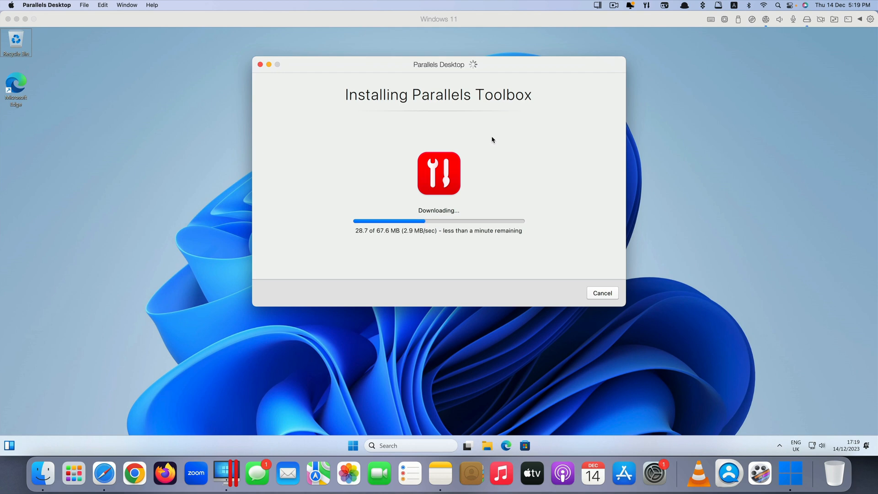
mouse_move(476, 155)
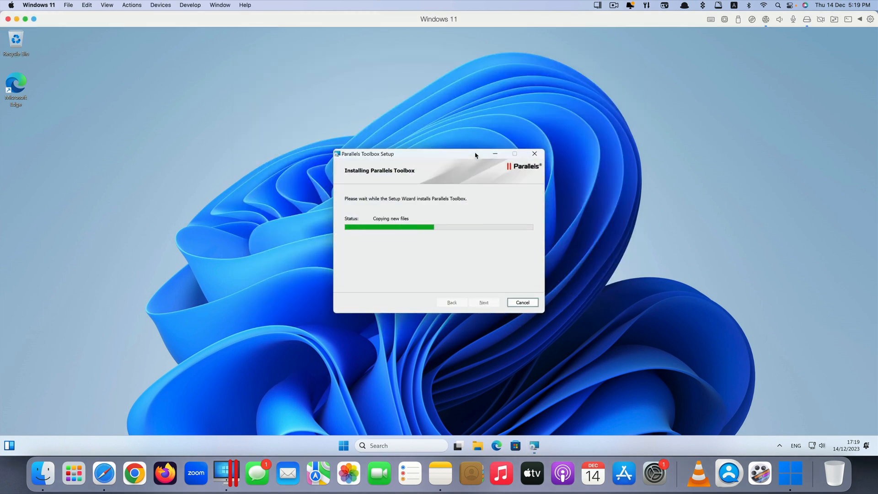
click(131, 5)
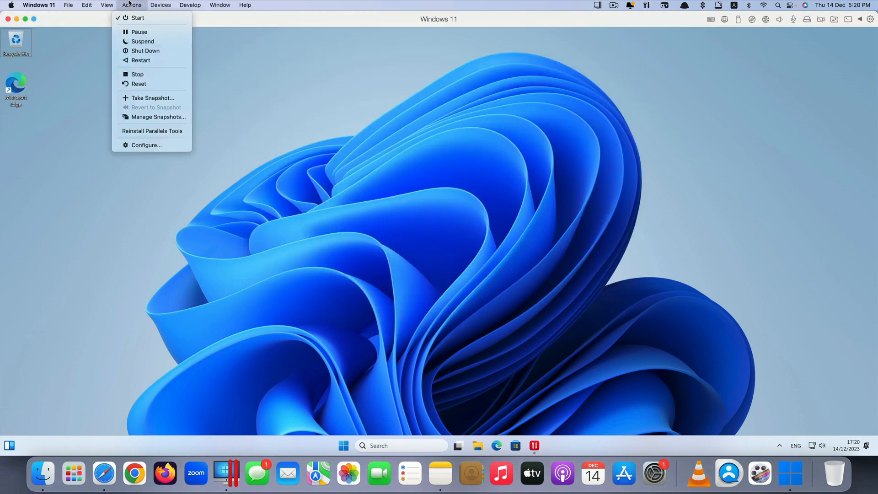
- Switch the Windows 11 virtual machine to full screen from the View menu
click(106, 5)
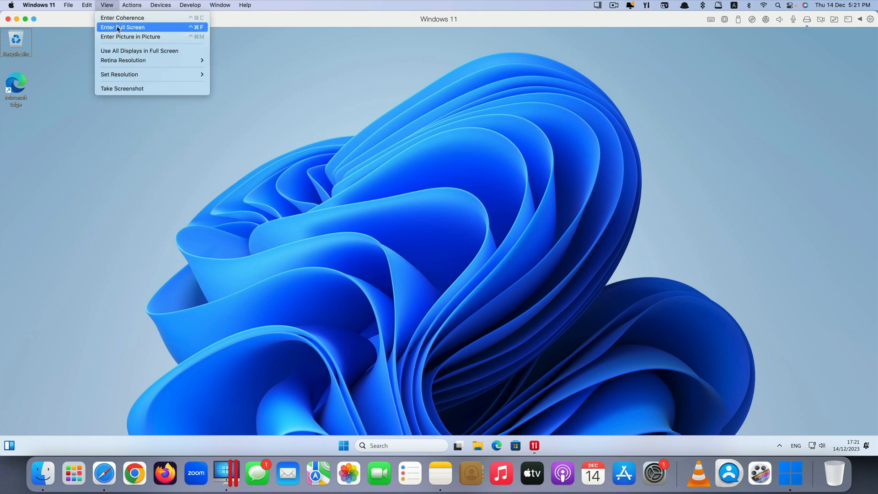
click(126, 27)
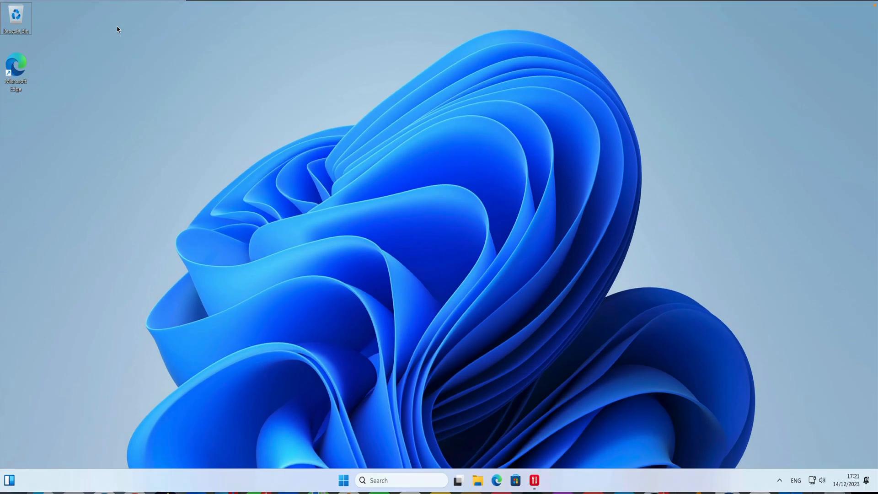
click(530, 481)
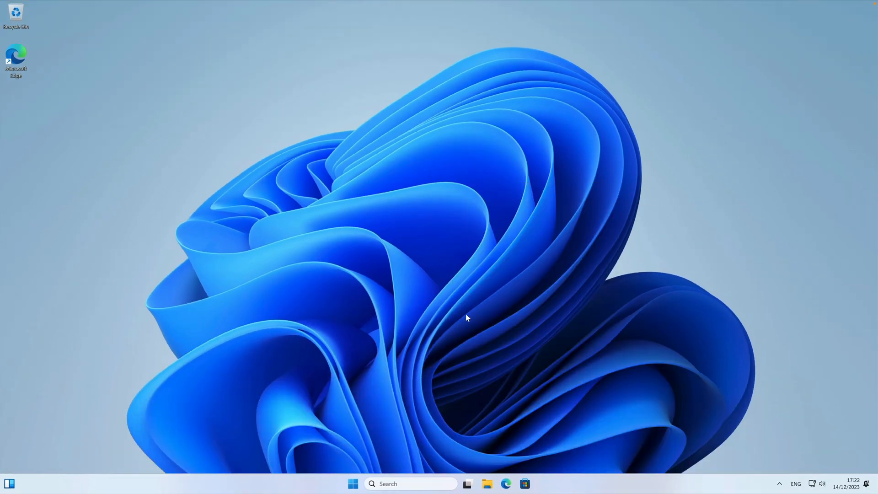
mouse_move(727, 364)
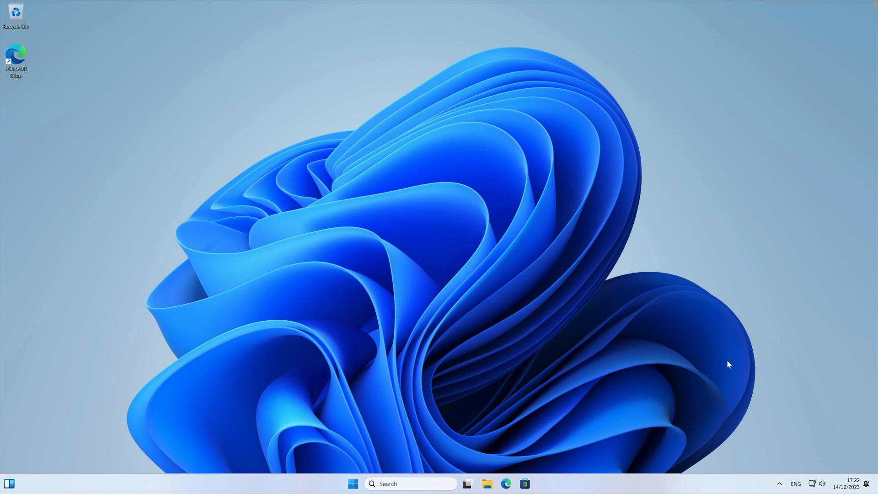
mouse_move(165, 285)
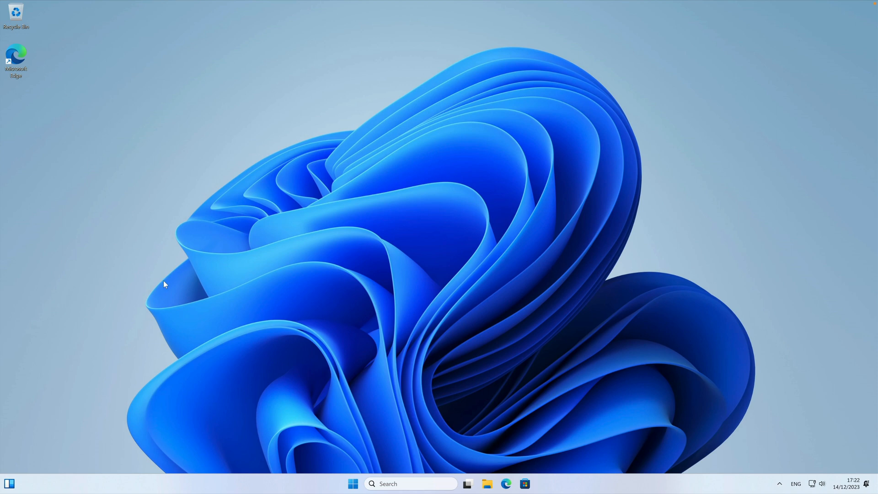
- Apply the dark Windows theme to the Windows 11 desktop via Personalise settings
right_click(425, 128)
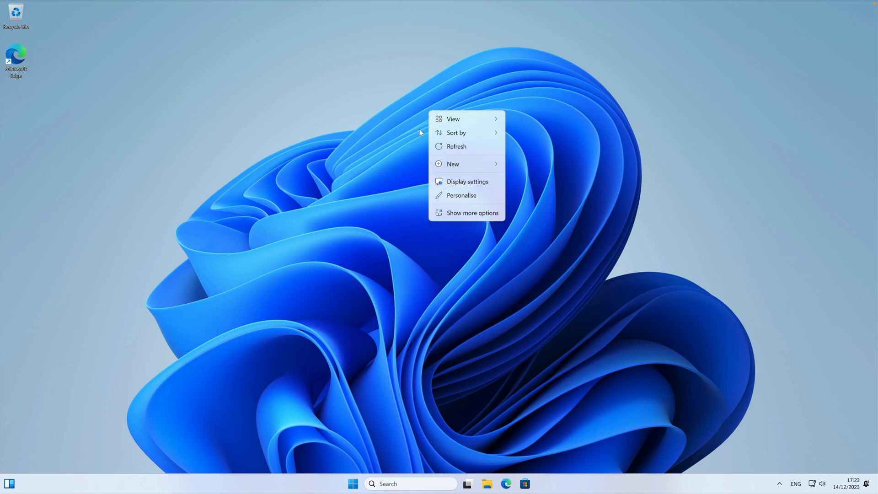
mouse_move(457, 202)
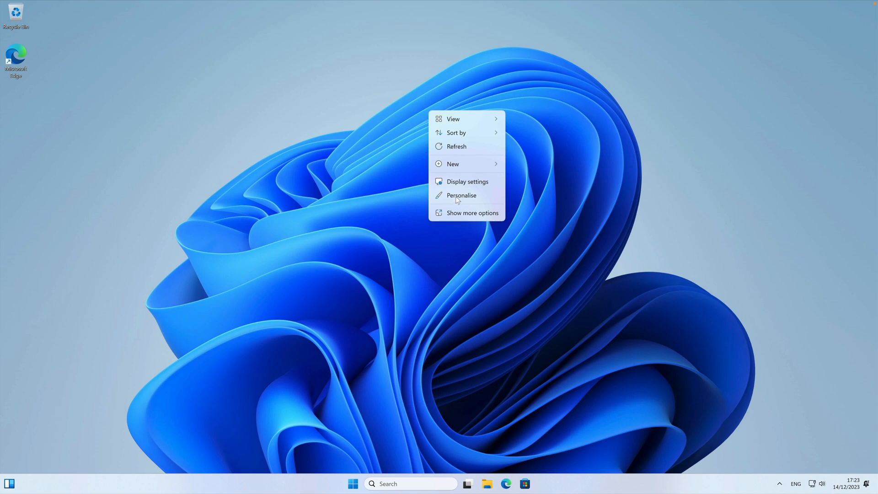
click(461, 195)
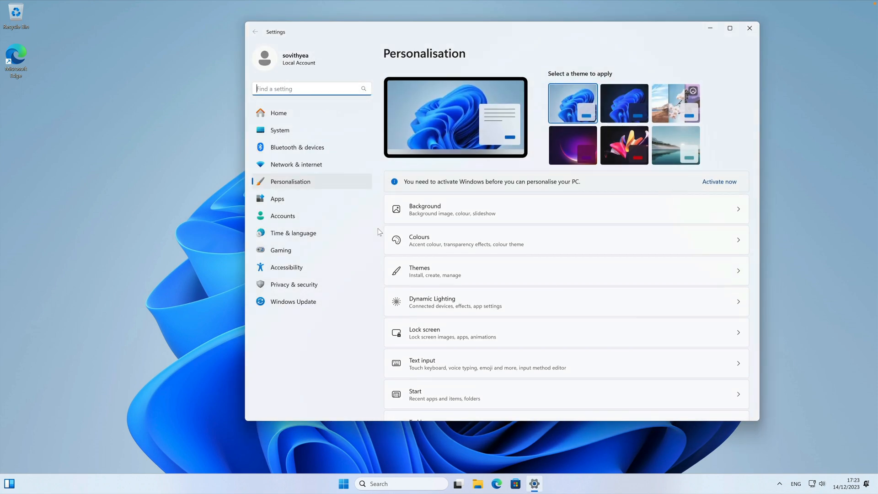
click(749, 28)
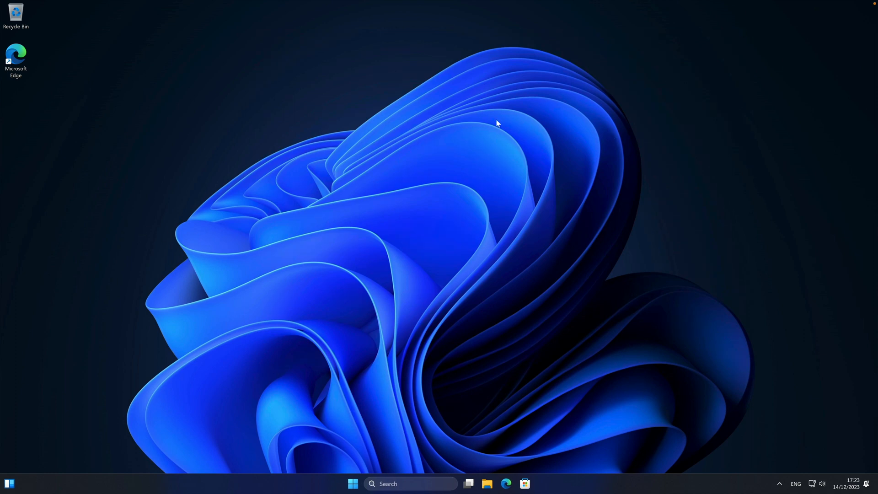
mouse_move(409, 117)
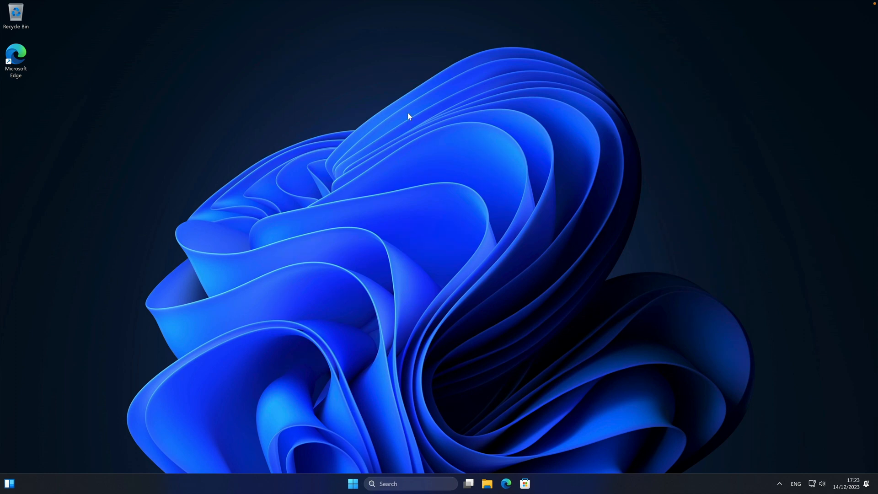
mouse_move(69, 87)
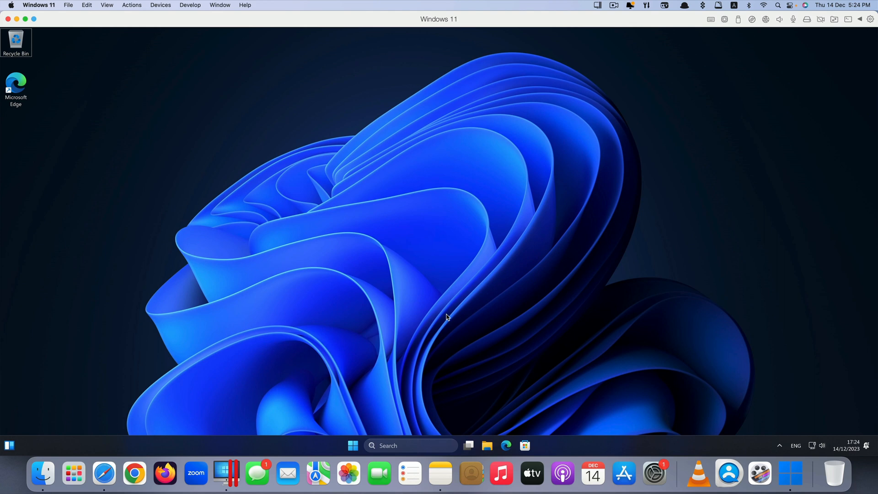
mouse_move(231, 478)
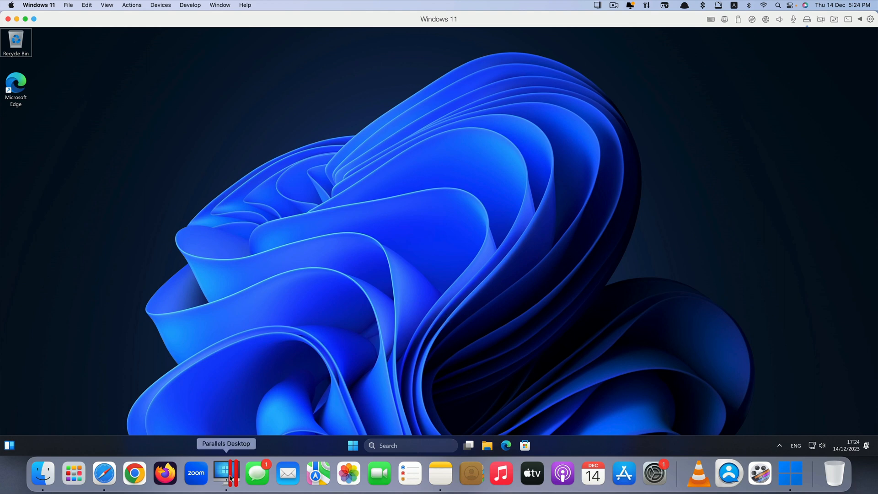
mouse_move(204, 145)
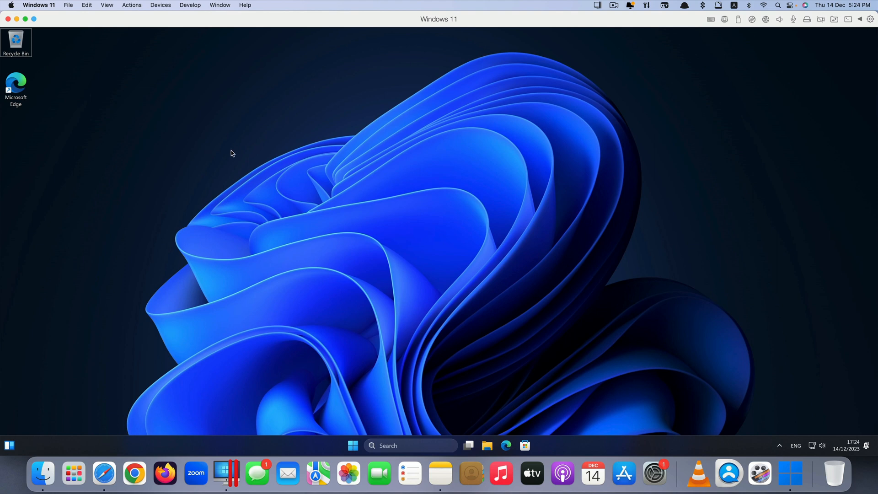
mouse_move(342, 161)
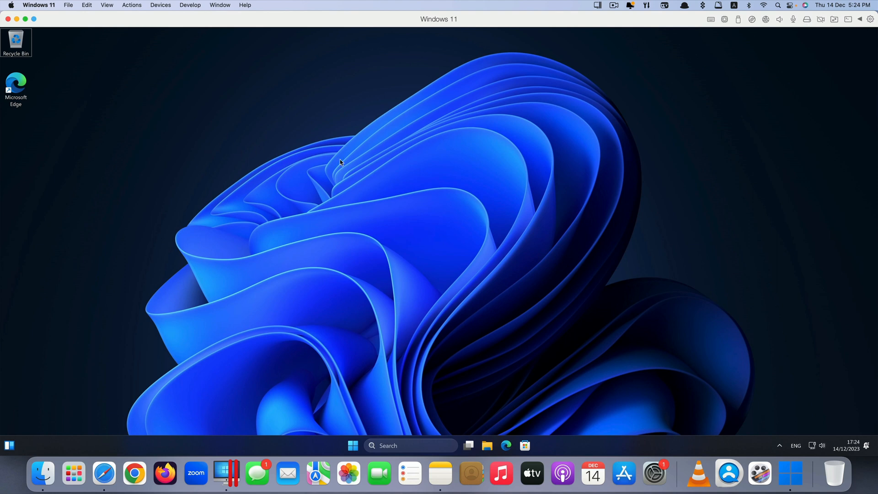